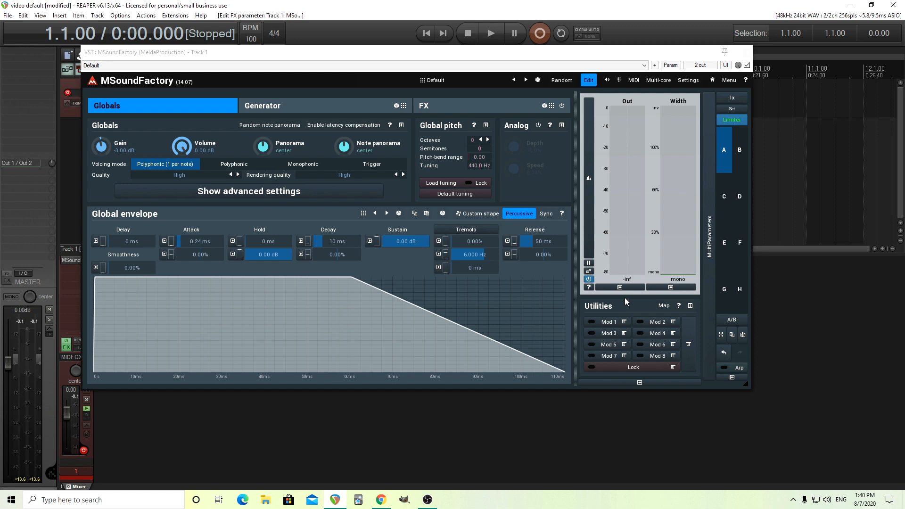
mouse_move(503, 336)
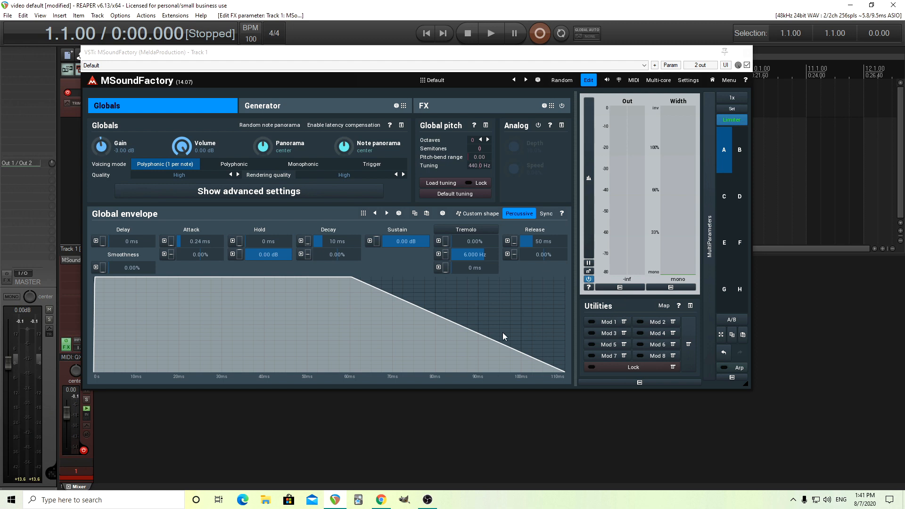
mouse_move(348, 268)
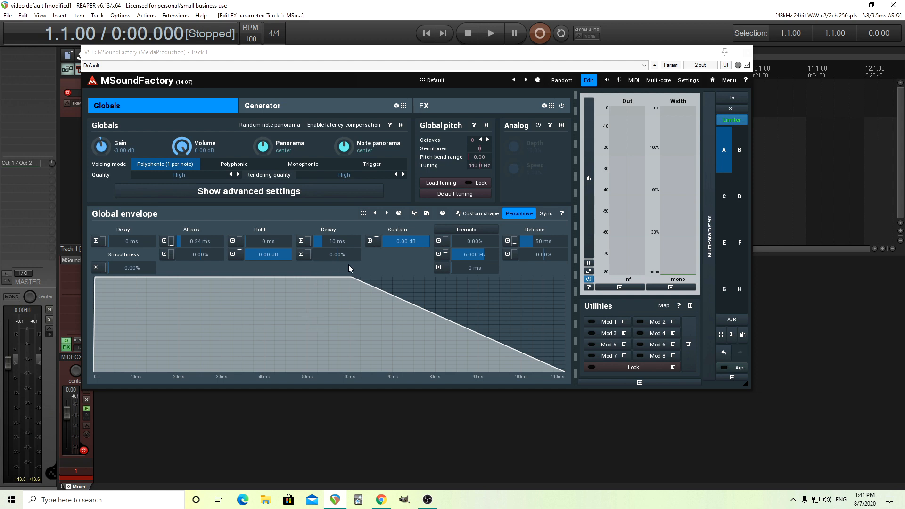
mouse_move(404, 312)
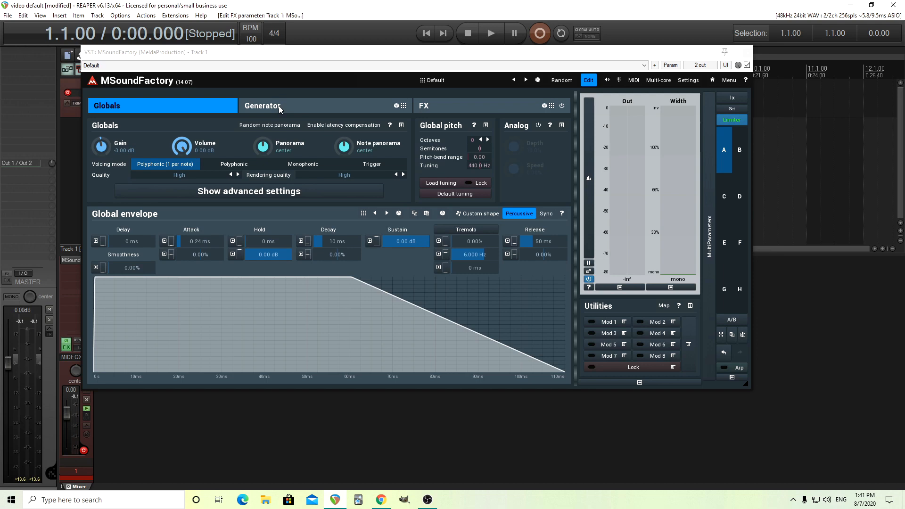
mouse_move(296, 111)
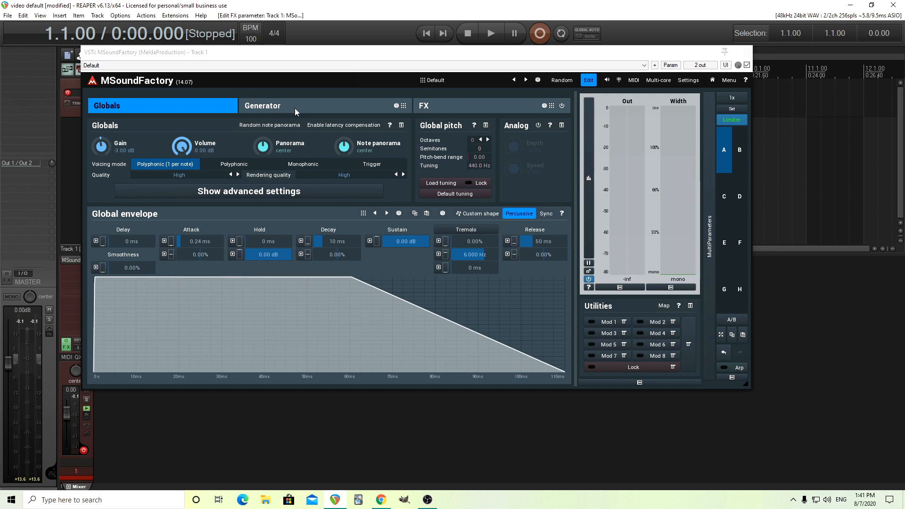
Step: Show the Generator layout and open the Drum Synthesizer 4NN module's full editor
left_click(262, 106)
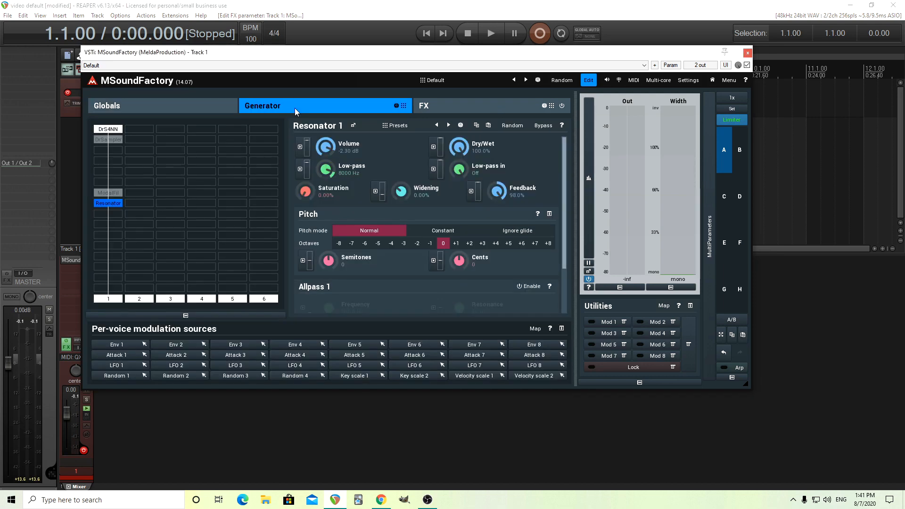
mouse_move(159, 210)
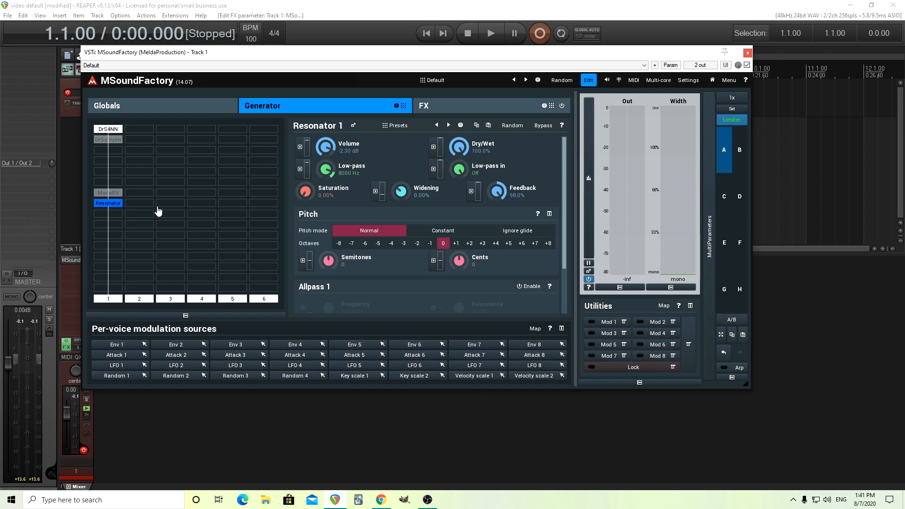
mouse_move(143, 232)
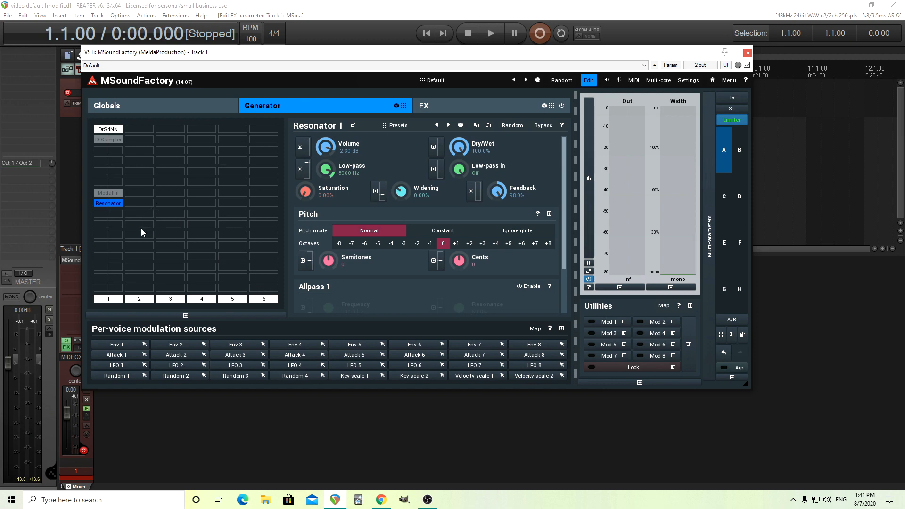
left_click(107, 129)
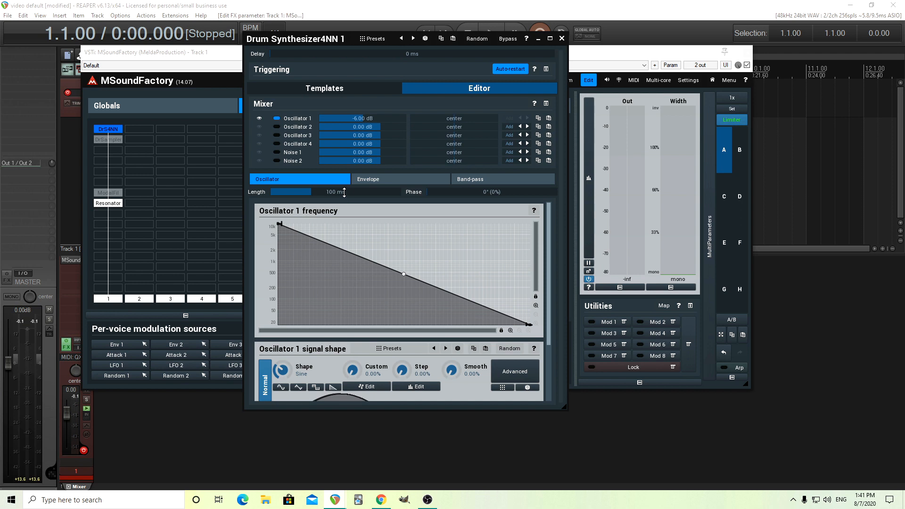
mouse_move(274, 199)
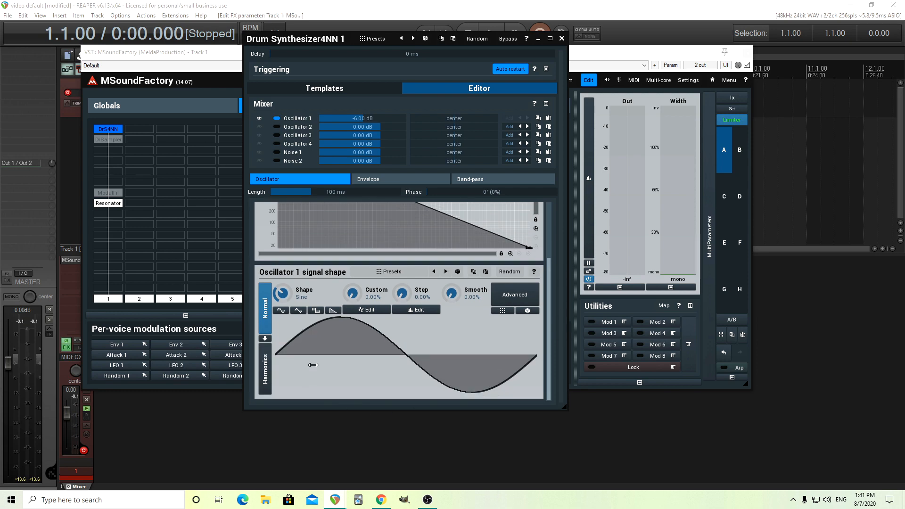
mouse_move(525, 358)
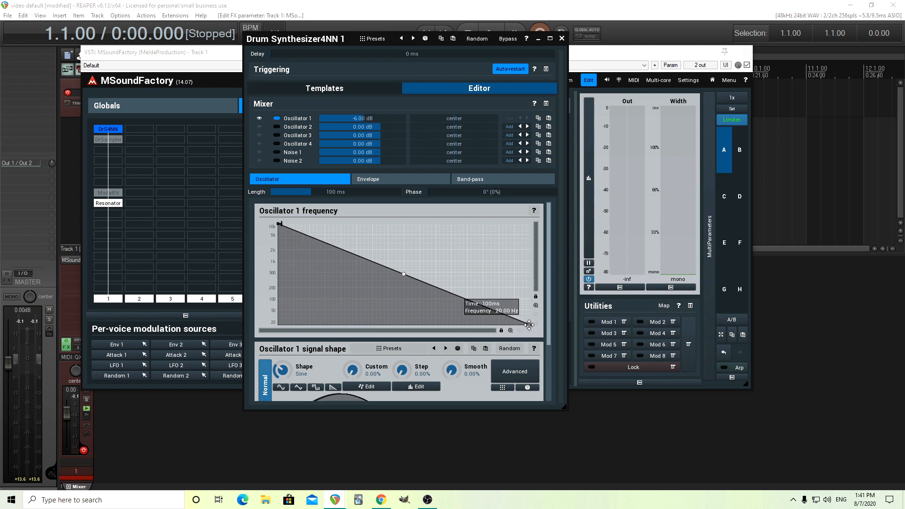
mouse_move(334, 191)
type("15")
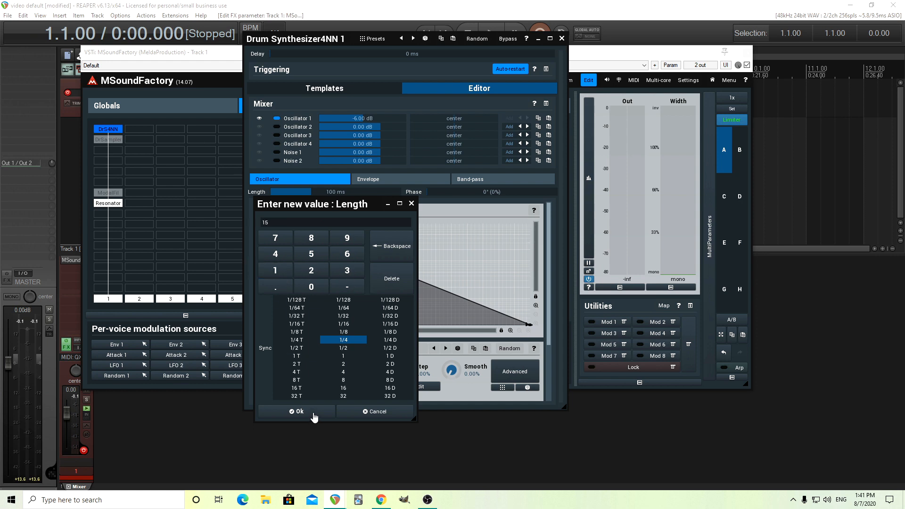
Step: Confirm Oscillator 1 length of 15 ms, check its band-pass settings and return to frequency/shape
left_click(297, 411)
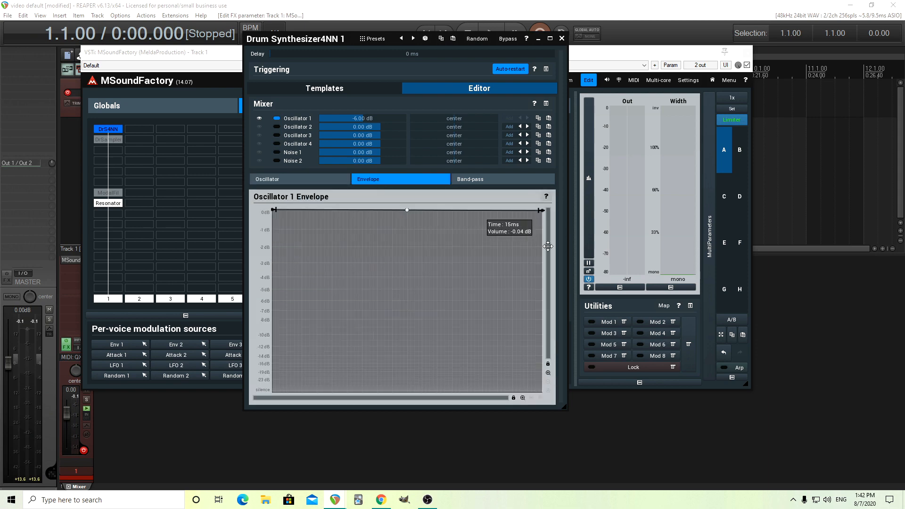
mouse_move(526, 193)
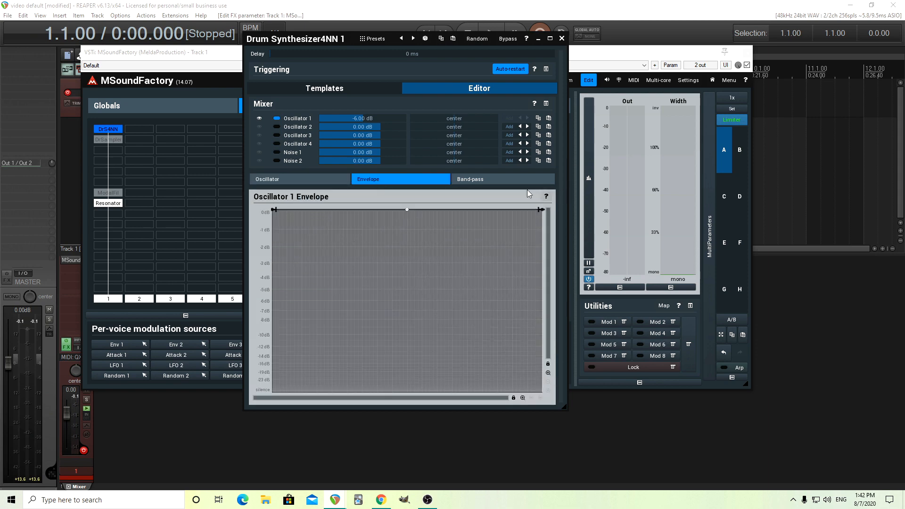
left_click(469, 179)
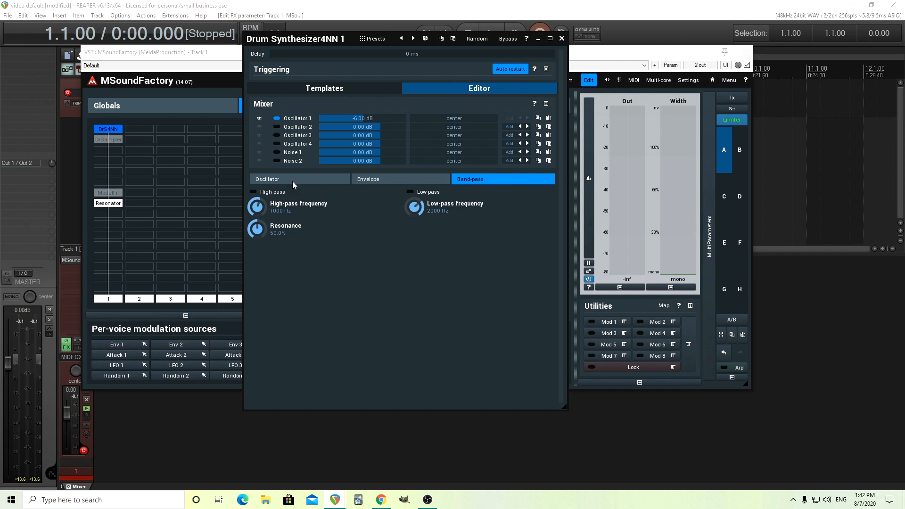
left_click(267, 179)
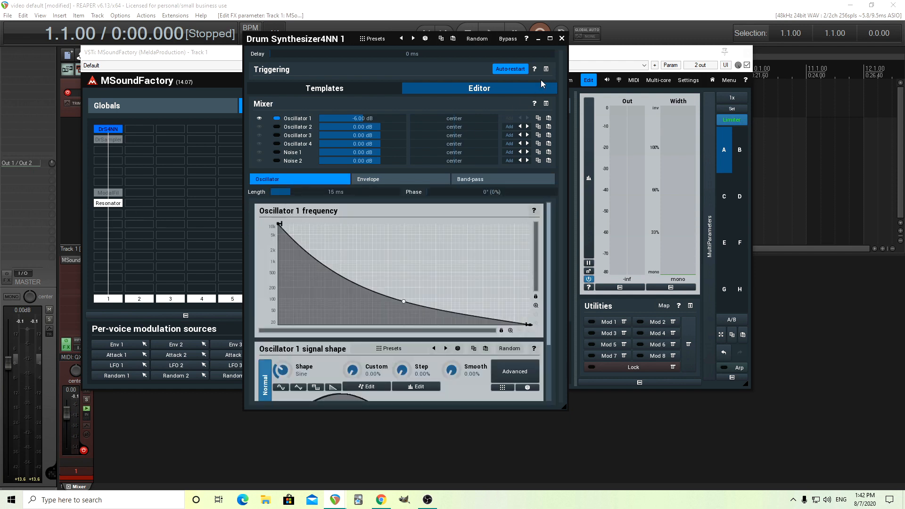
mouse_move(566, 81)
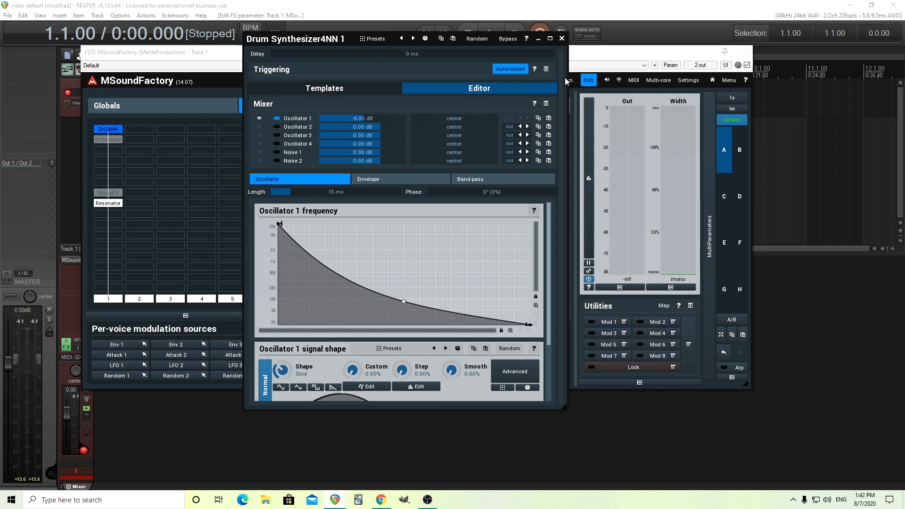
Step: Close the Drum Synthesizer 4NN editor, returning to the Generator page with Resonator 1
left_click(560, 38)
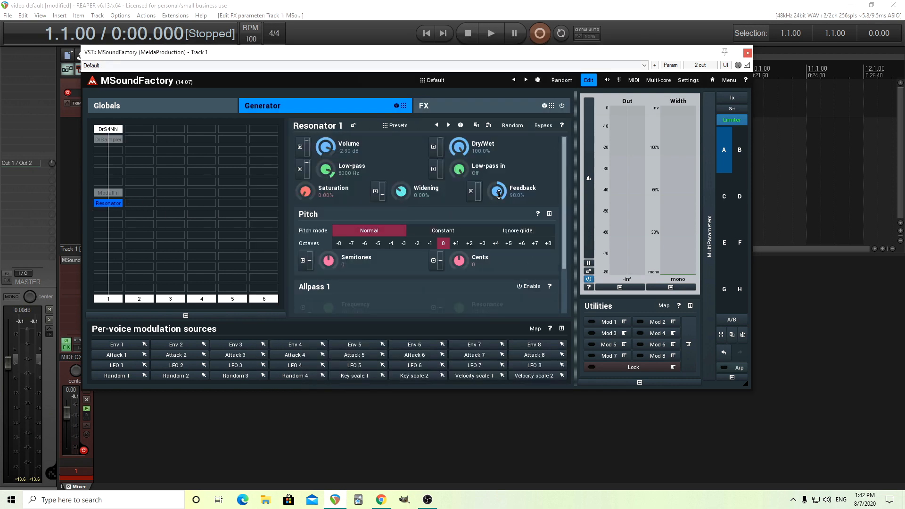
mouse_move(388, 287)
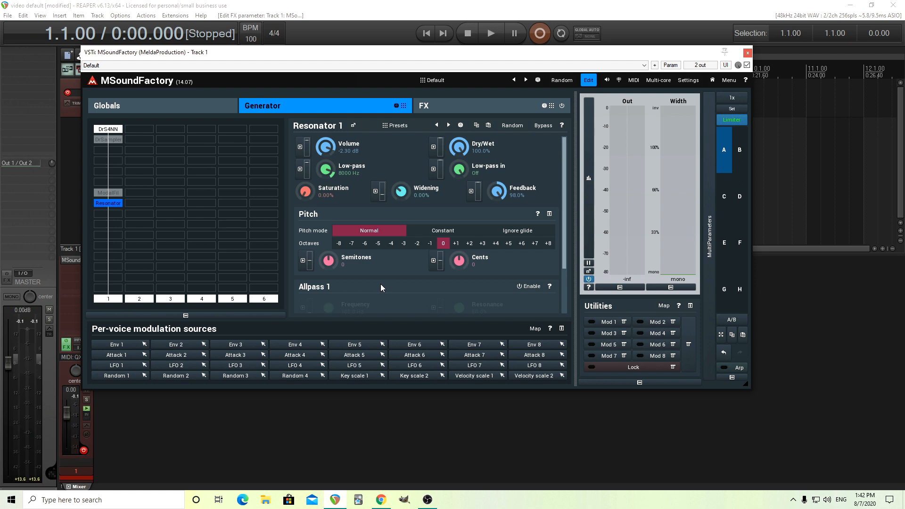
mouse_move(379, 283)
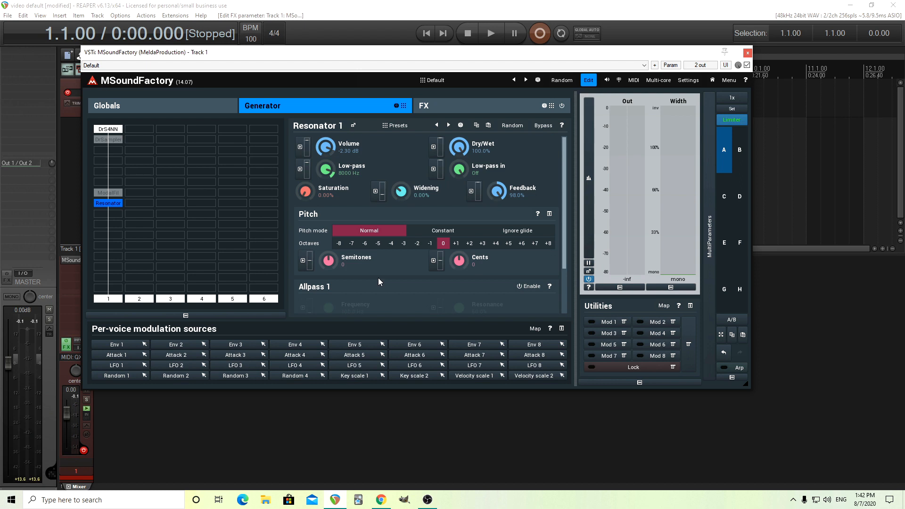
mouse_move(115, 149)
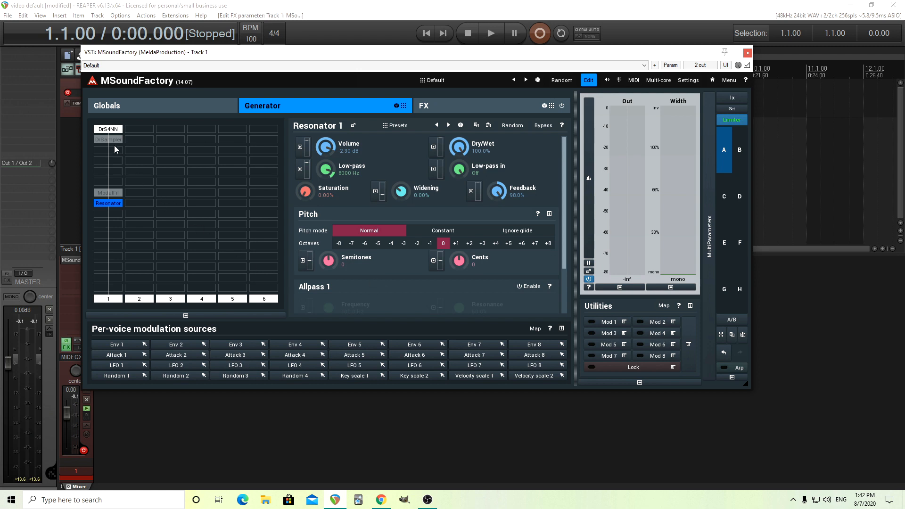
Step: Reopen the drum synthesizer settings and review Noise 1's volume envelope and 15 ms length
left_click(107, 129)
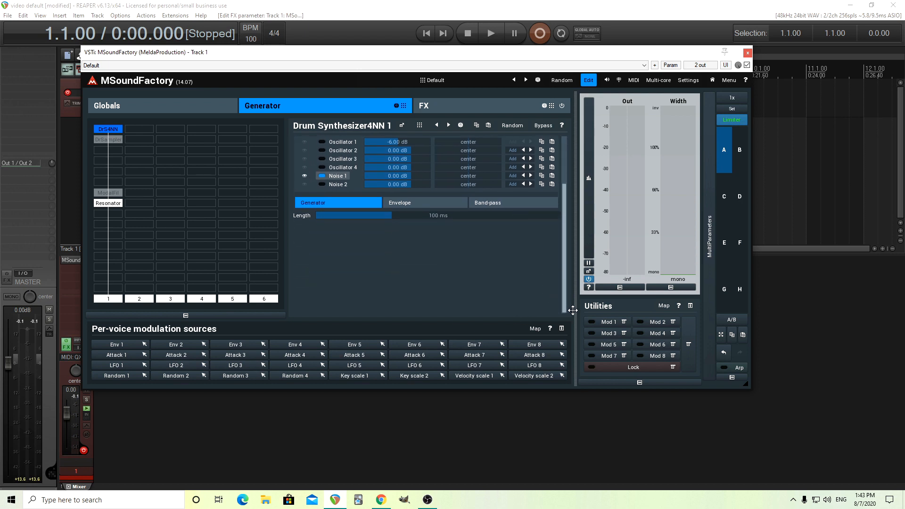
left_click(425, 203)
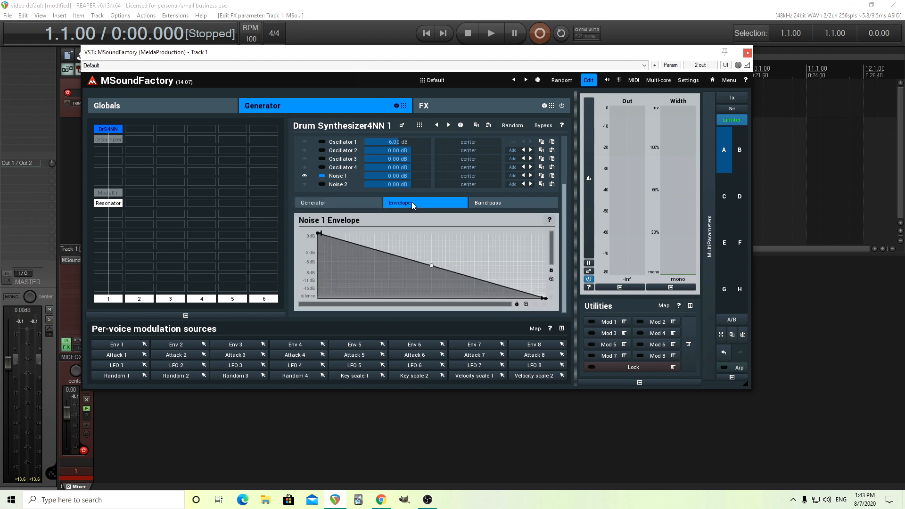
mouse_move(310, 203)
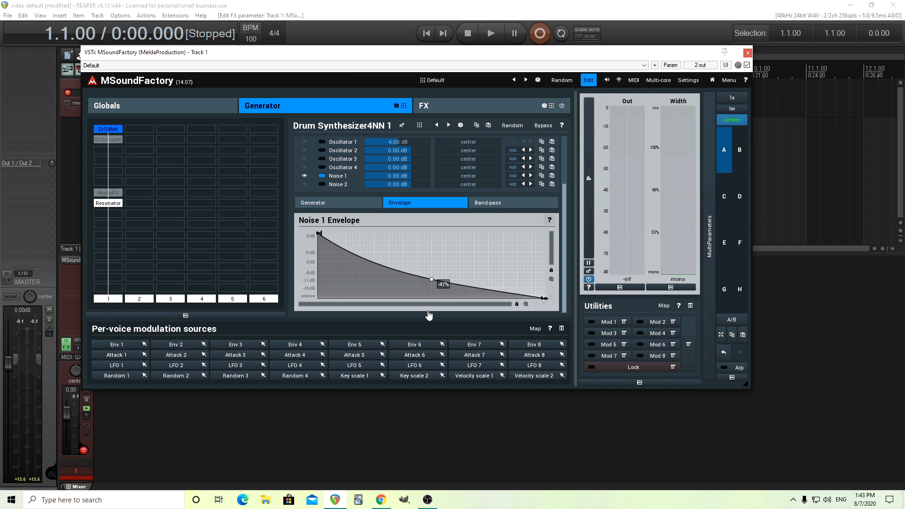
left_click(312, 202)
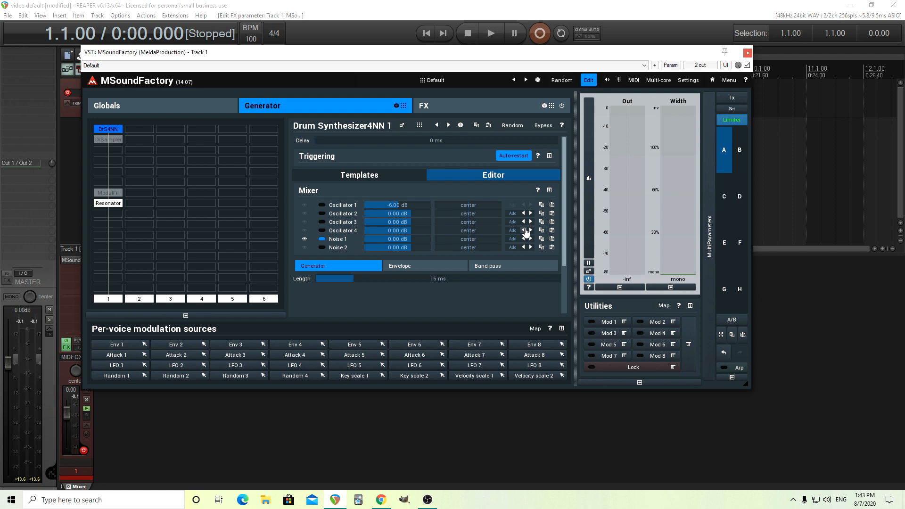
mouse_move(478, 229)
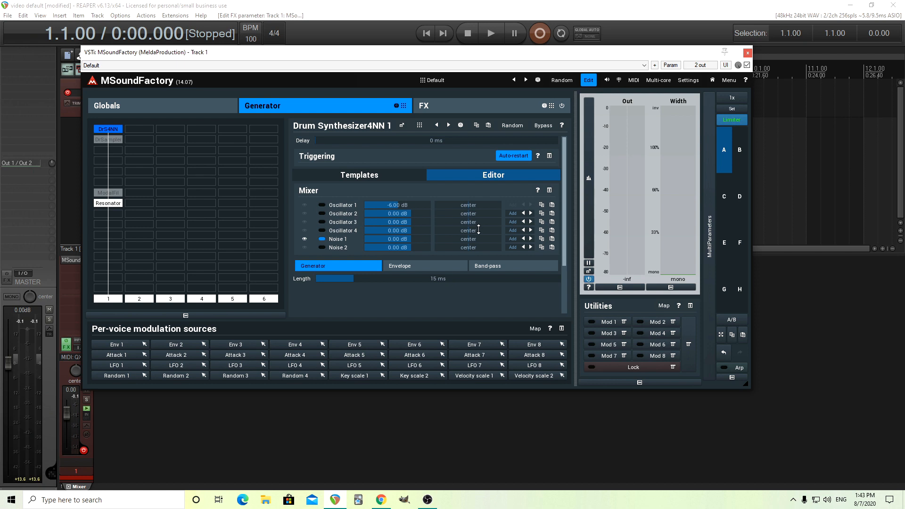
mouse_move(106, 164)
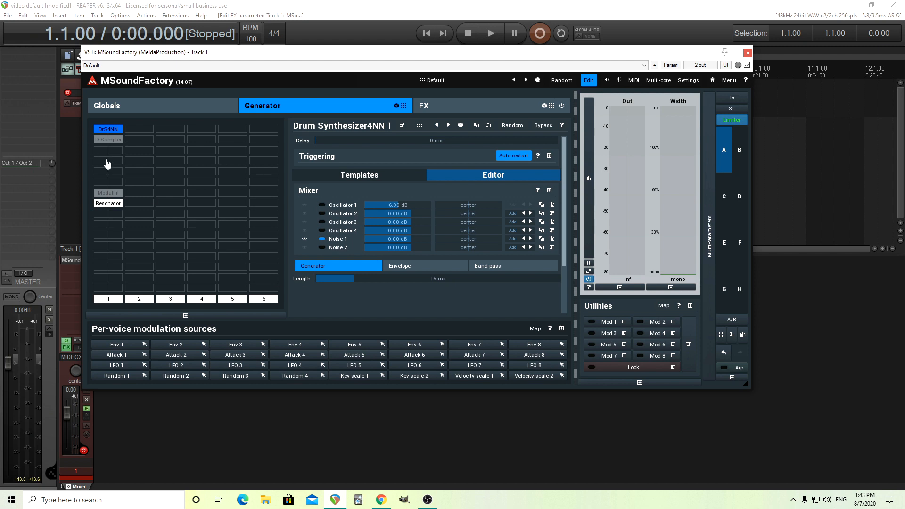
mouse_move(119, 176)
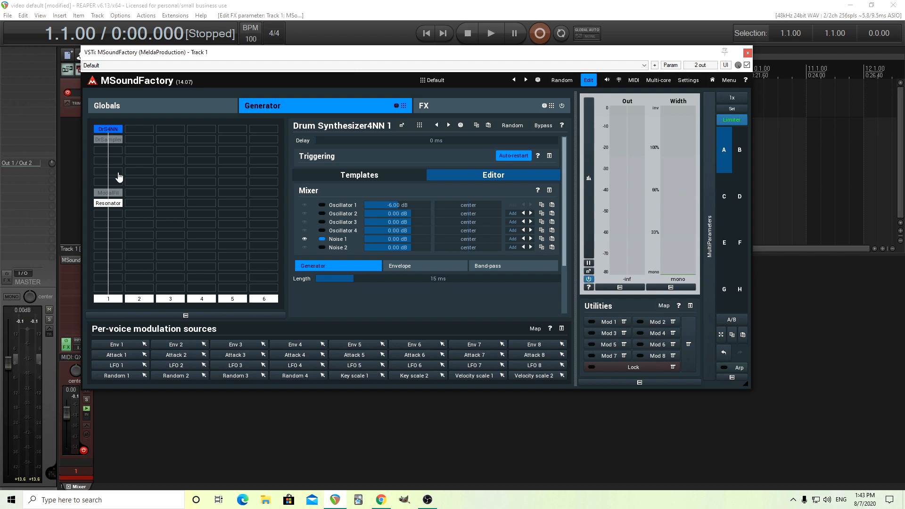
mouse_move(120, 179)
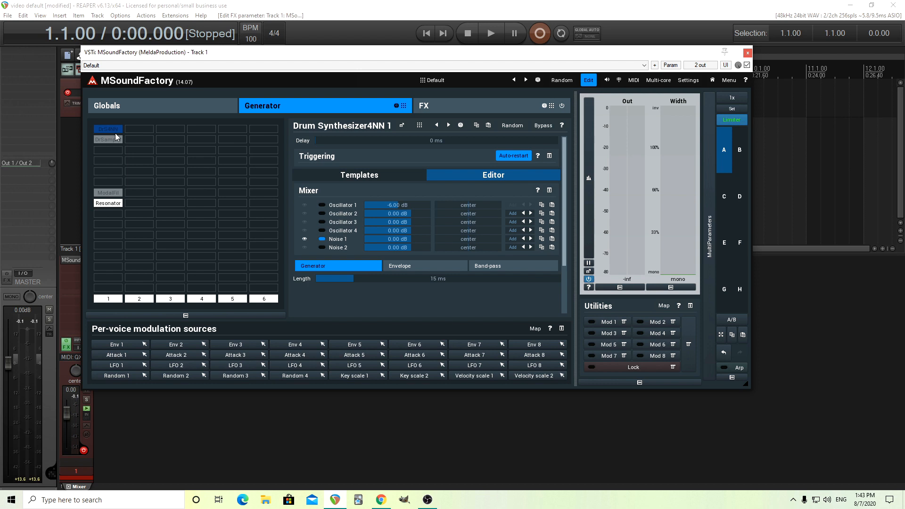
Step: In the Drum Sampler layer, audition snare model samples 02, 04, 06 and 08 from the factory library
left_click(107, 140)
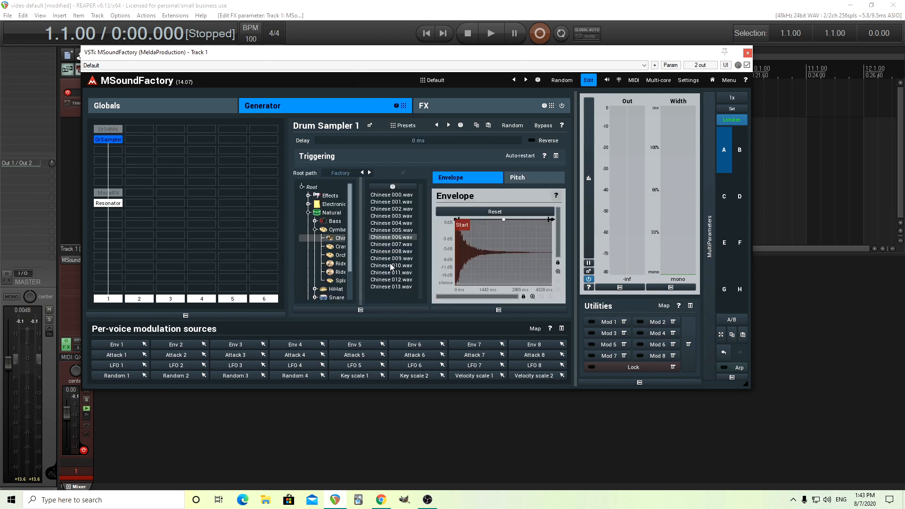
left_click(317, 229)
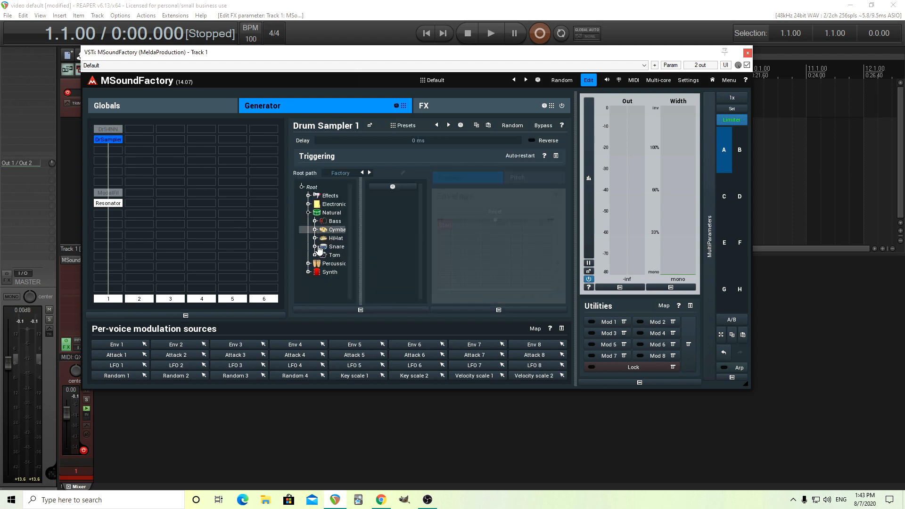
left_click(335, 246)
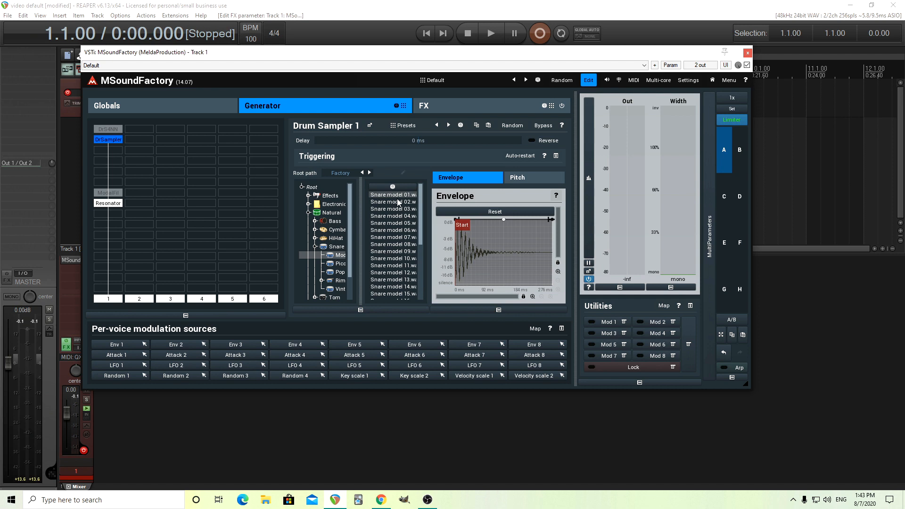
mouse_move(400, 204)
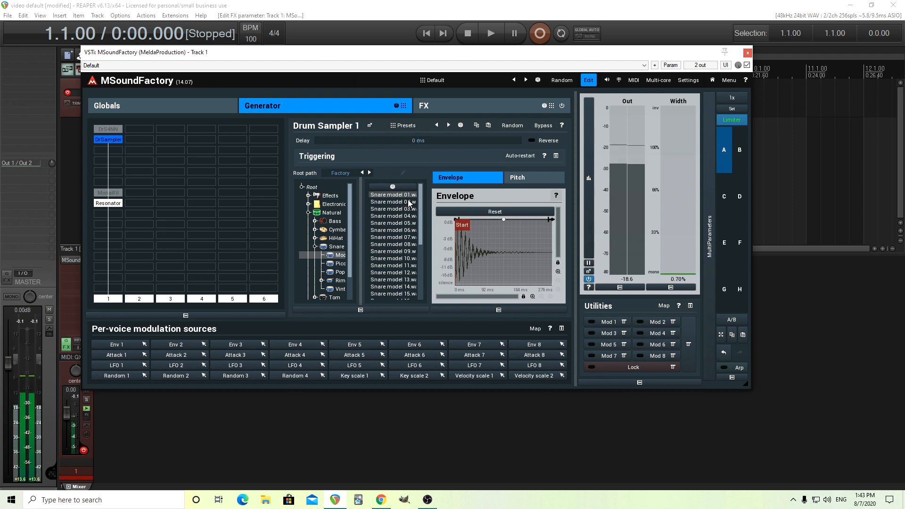
left_click(392, 202)
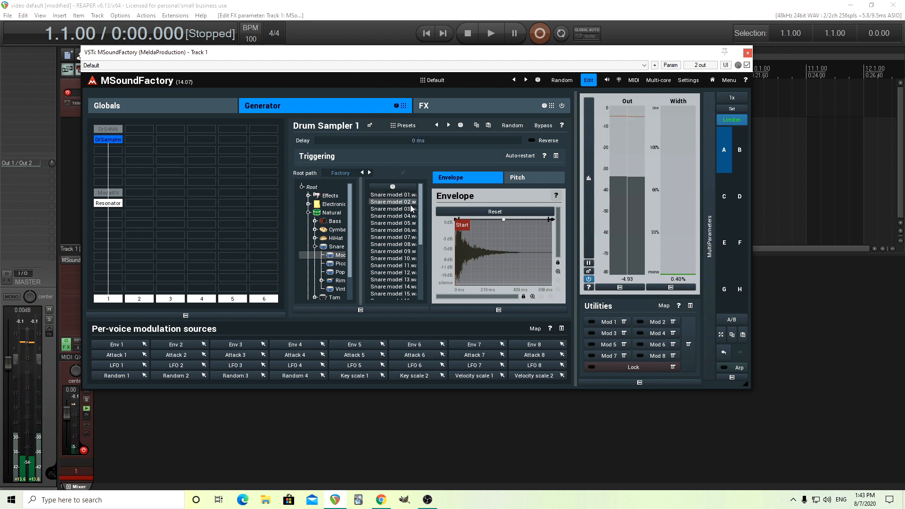
left_click(392, 208)
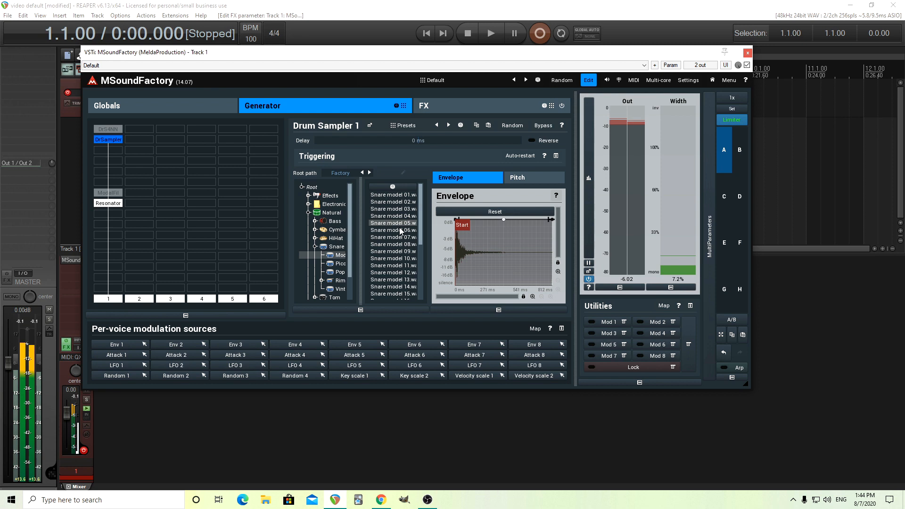
left_click(392, 229)
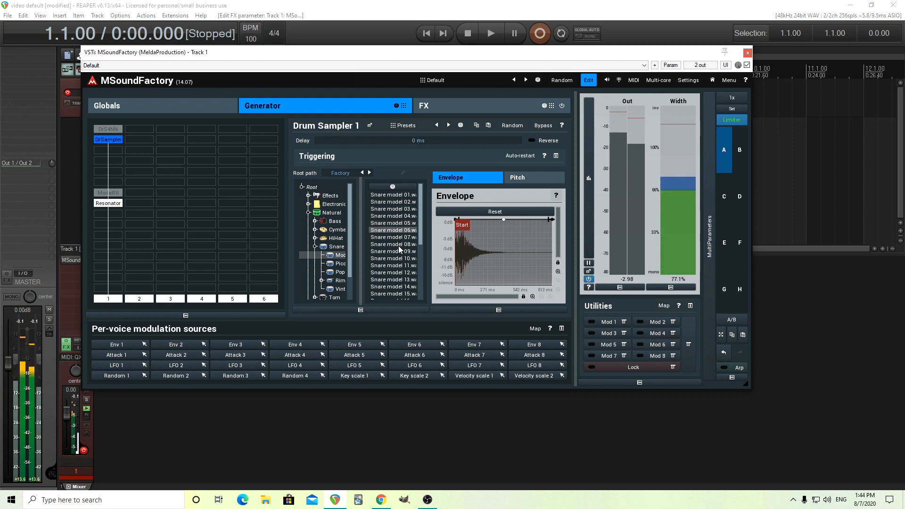
left_click(391, 244)
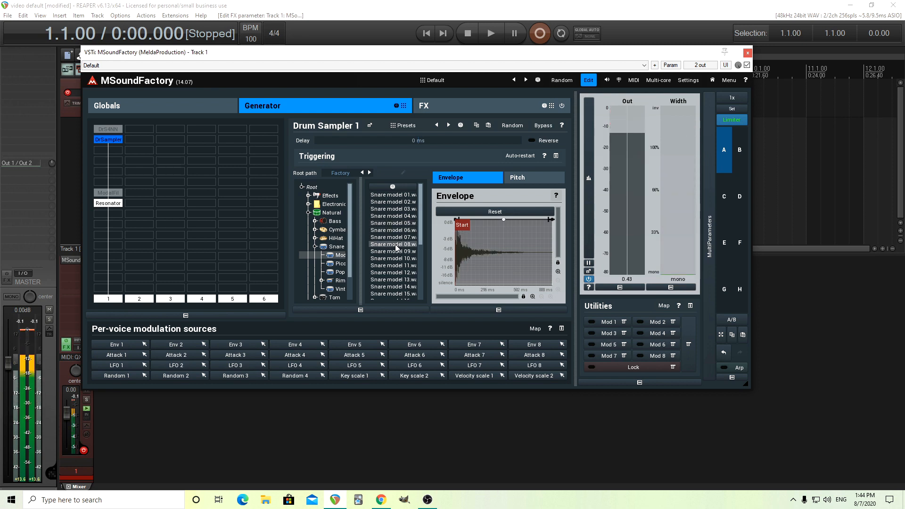
Step: Switch to Cymbals > Chinese and load the Chinese 000.wav sample
left_click(317, 229)
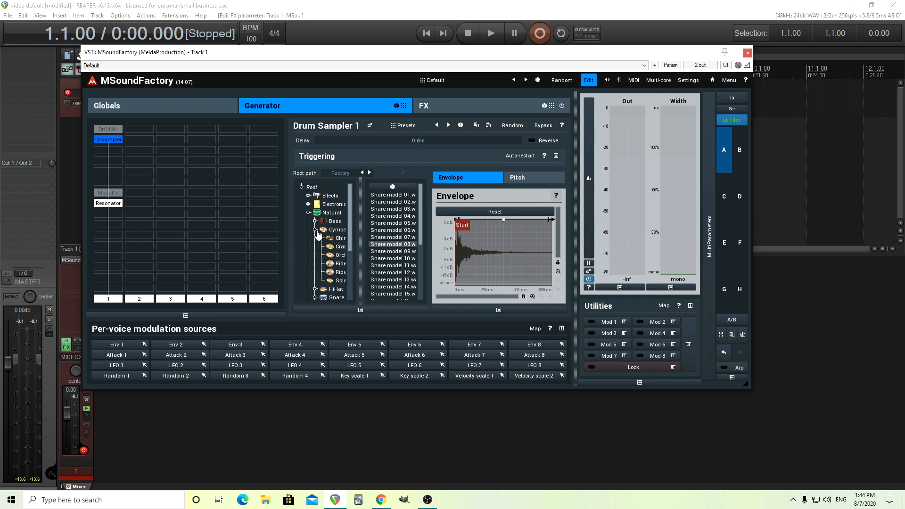
left_click(335, 238)
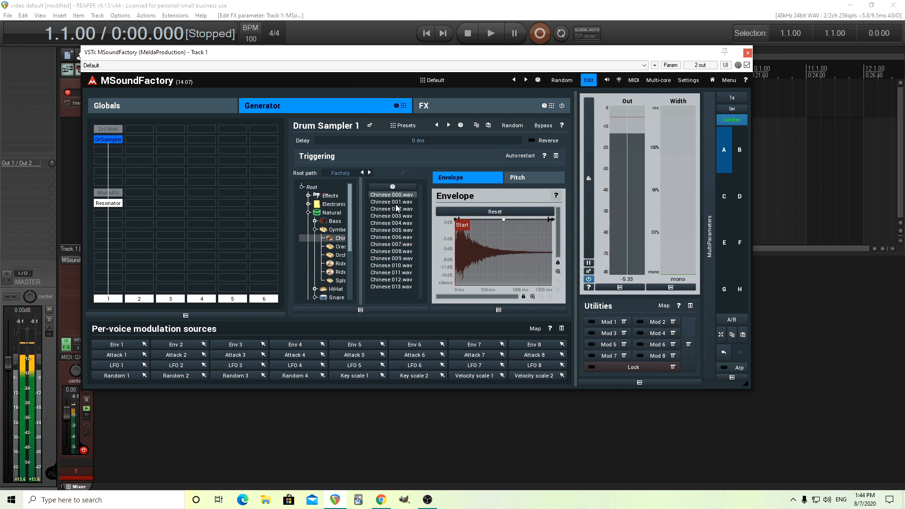
left_click(392, 202)
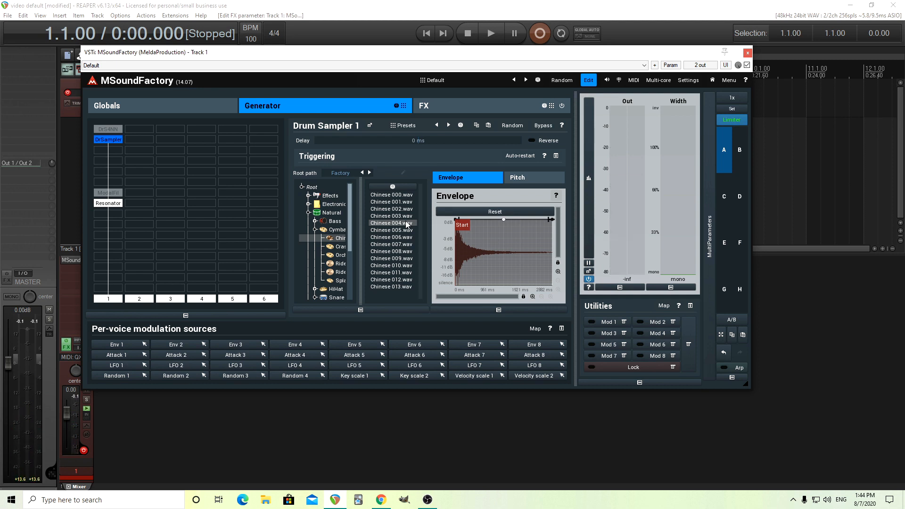
mouse_move(288, 251)
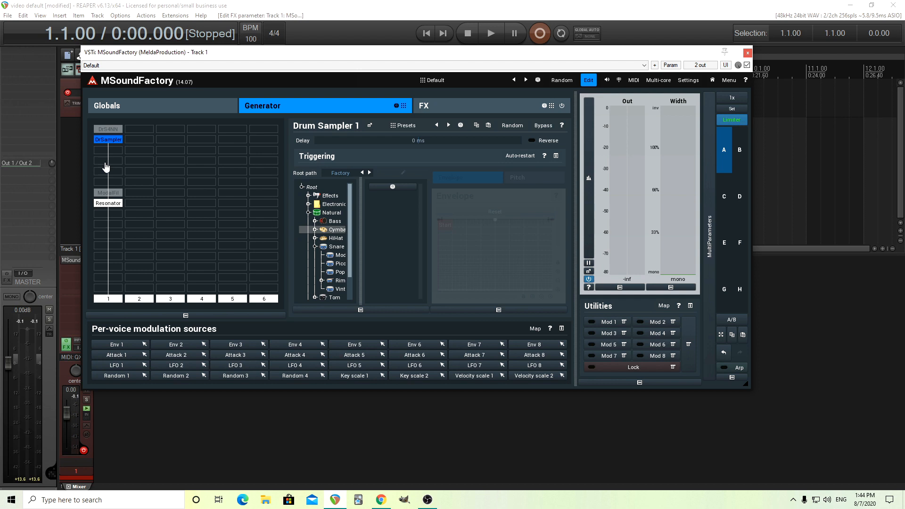
mouse_move(111, 169)
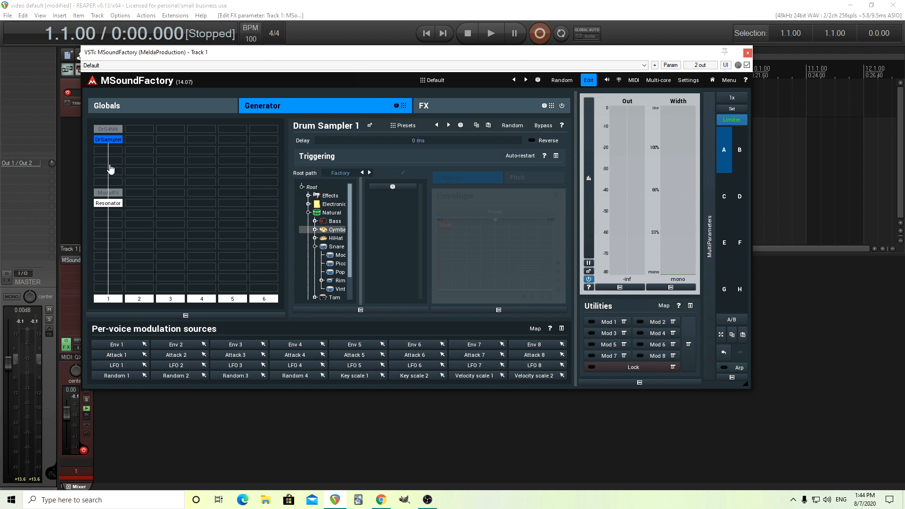
mouse_move(163, 178)
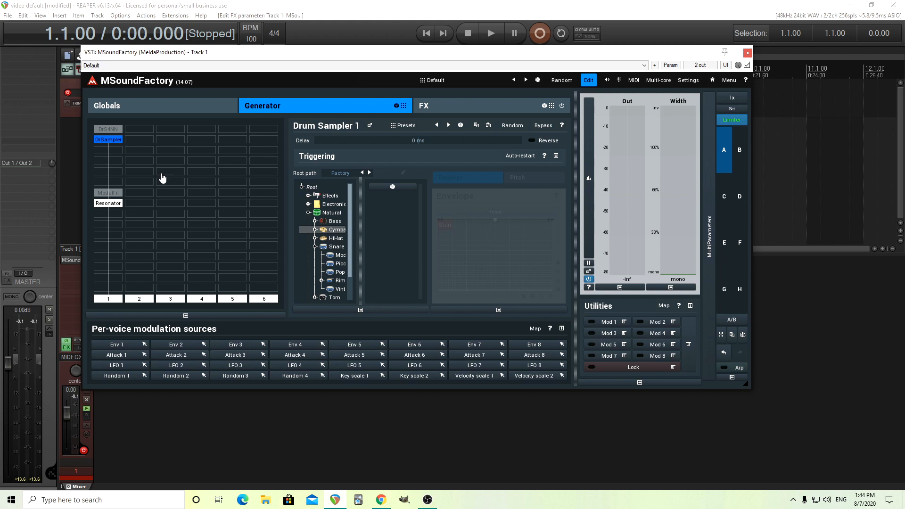
left_click(317, 229)
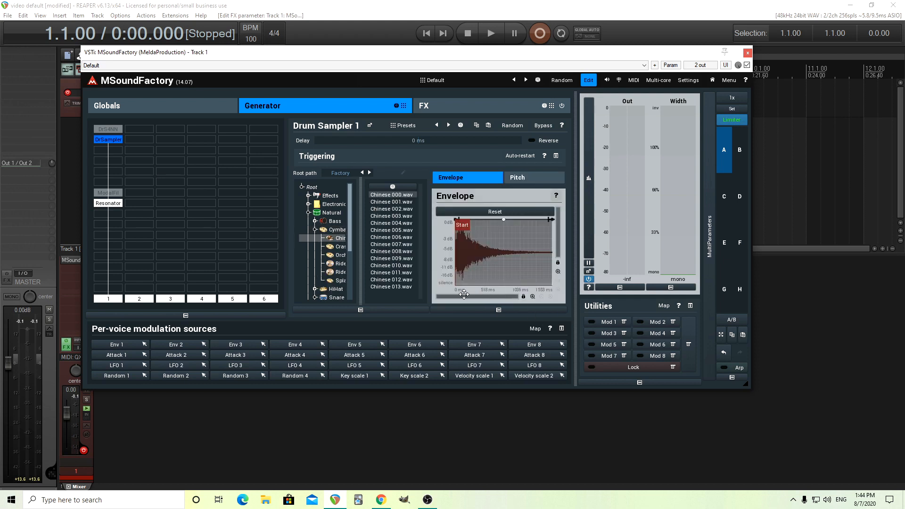
mouse_move(537, 296)
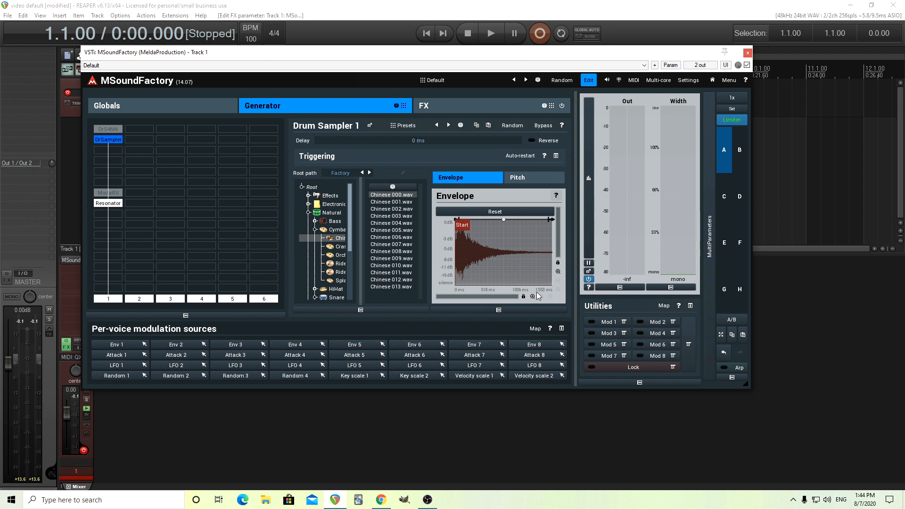
mouse_move(552, 294)
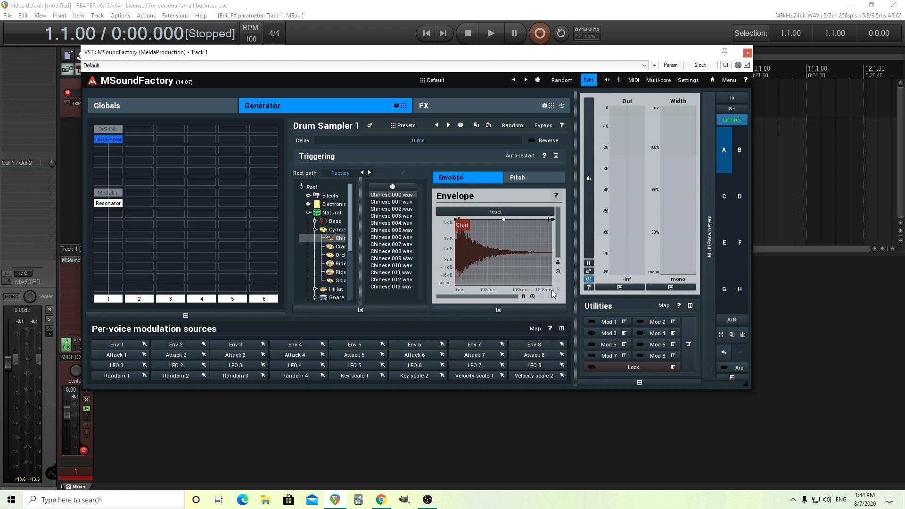
mouse_move(531, 255)
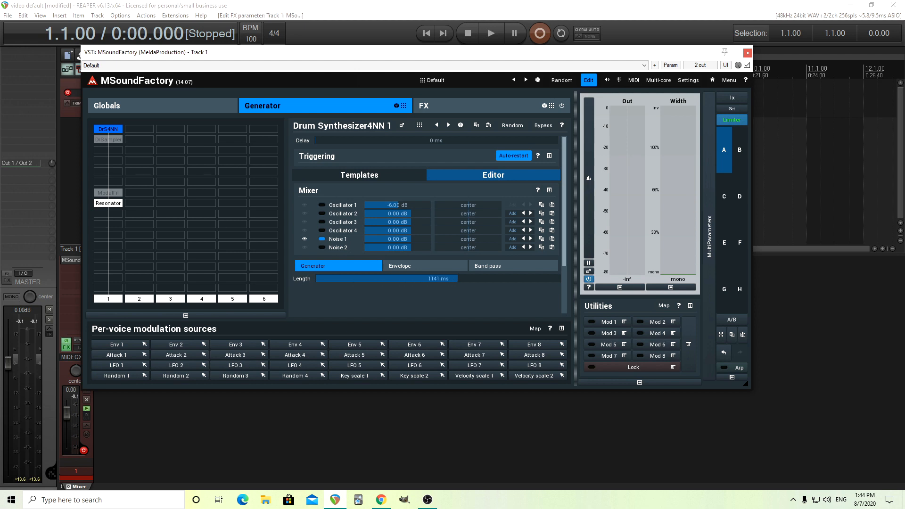
mouse_move(447, 296)
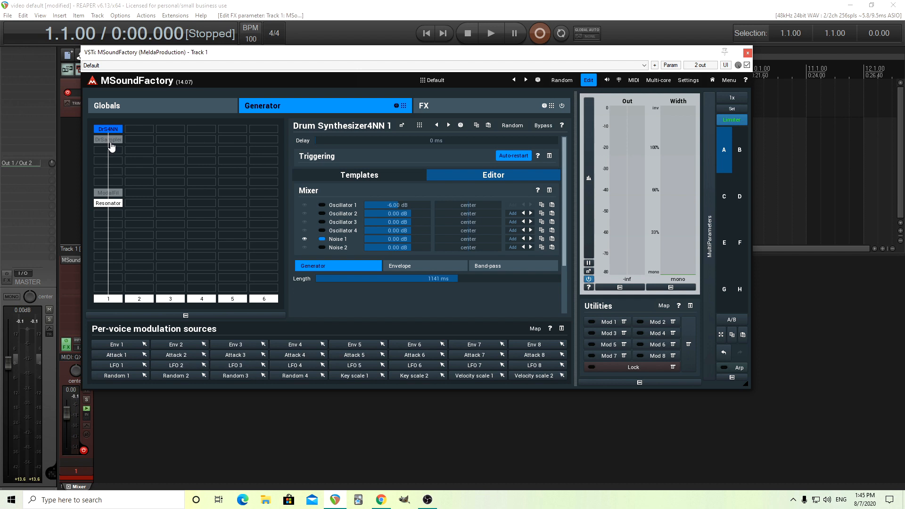
mouse_move(99, 169)
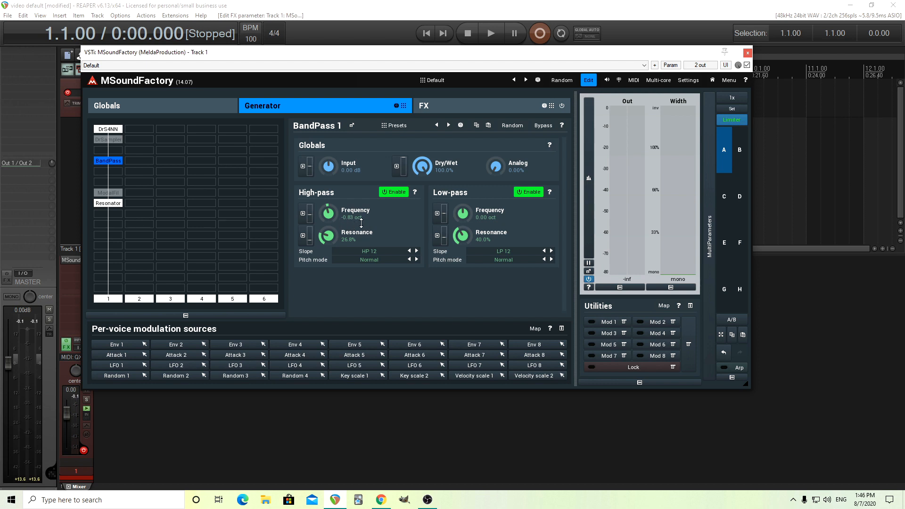
mouse_move(451, 270)
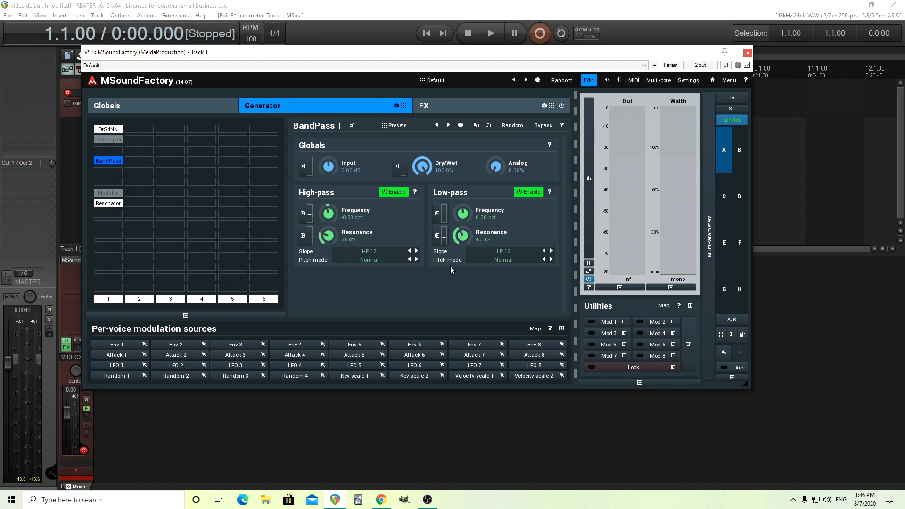
mouse_move(512, 264)
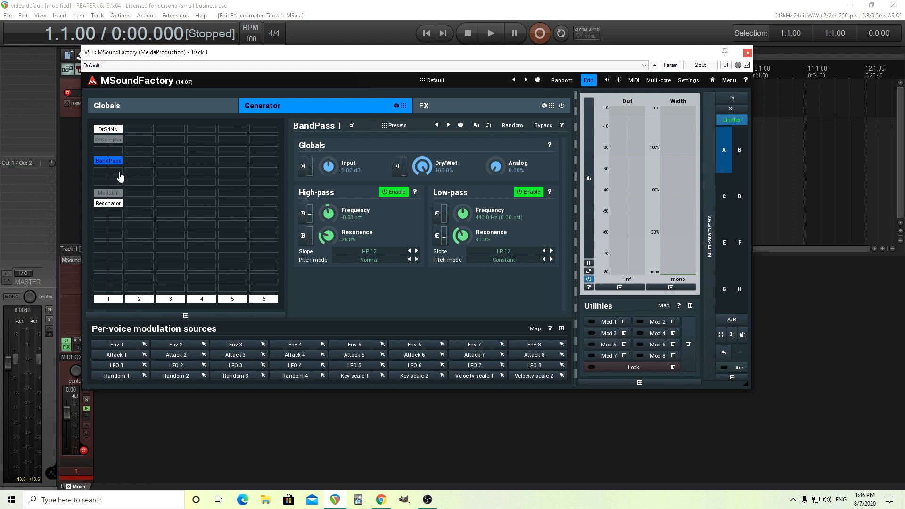
Step: Reselect the DrS4NN layer, then the BandPass module below it with its frequency modulation editor
left_click(108, 129)
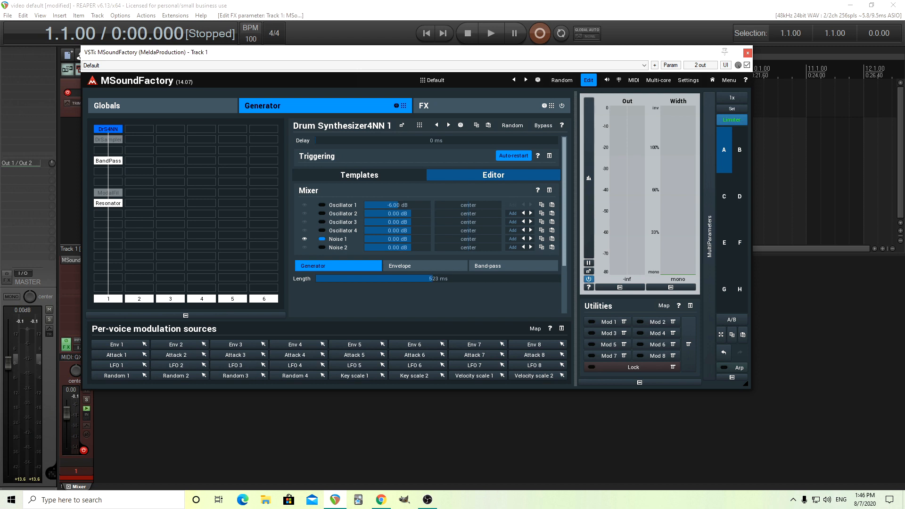
left_click(107, 160)
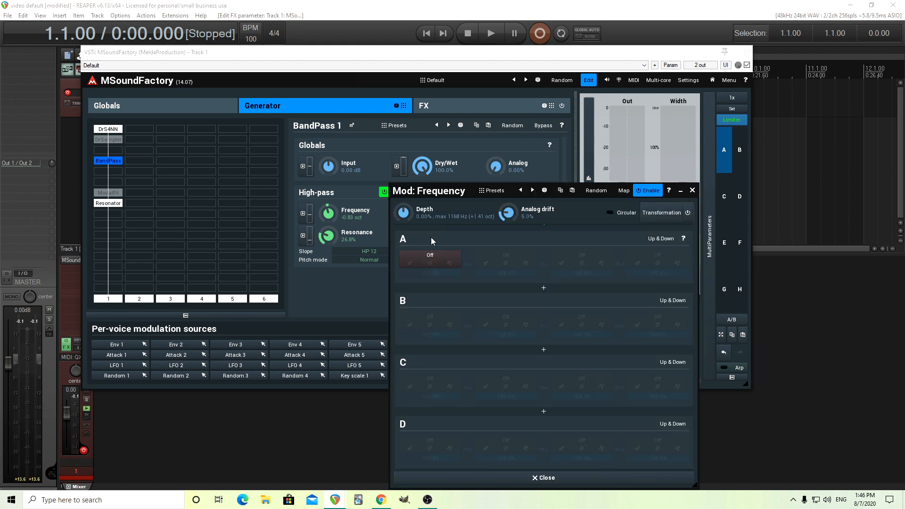
Step: Assign Attack 1 as modulation source A for the low-pass frequency at 20% depth and close the editor
left_click(430, 256)
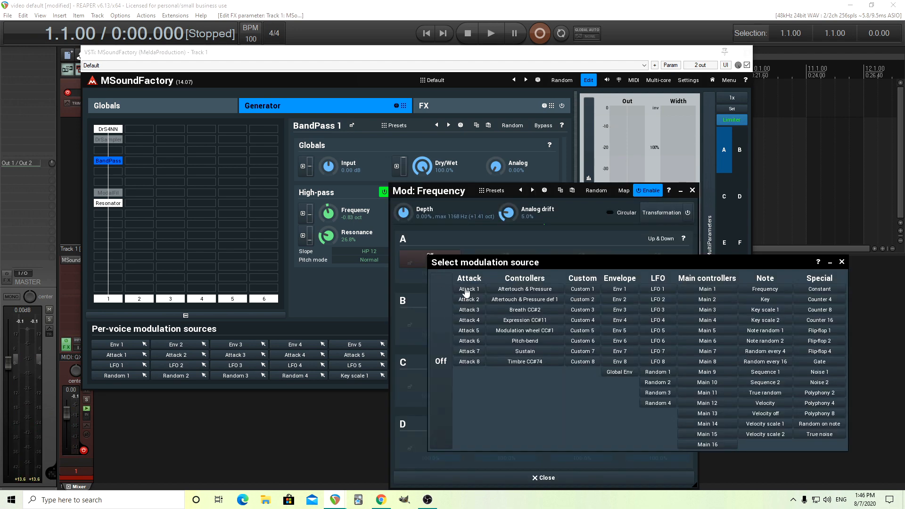
left_click(468, 288)
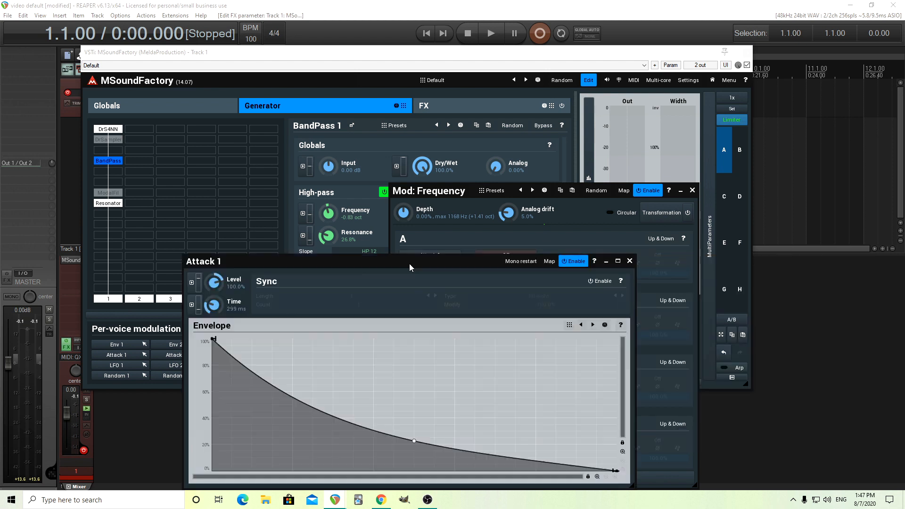
mouse_move(287, 383)
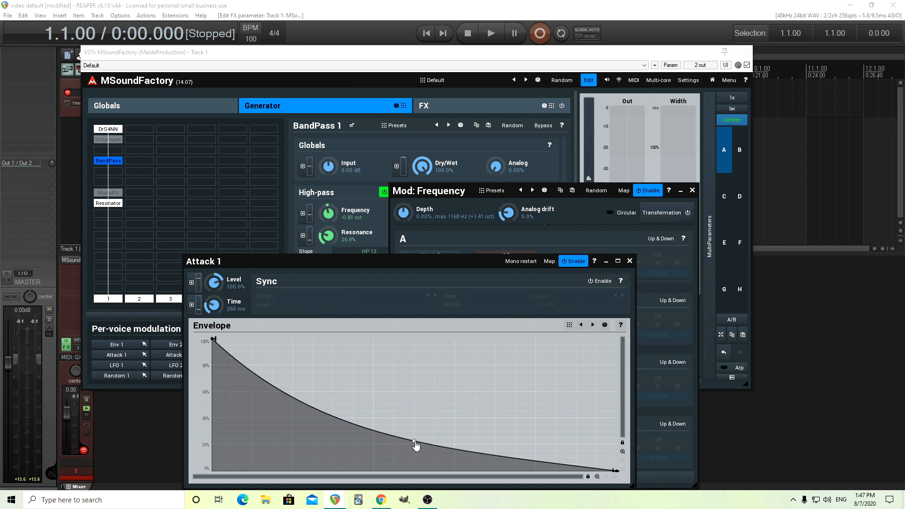
mouse_move(603, 272)
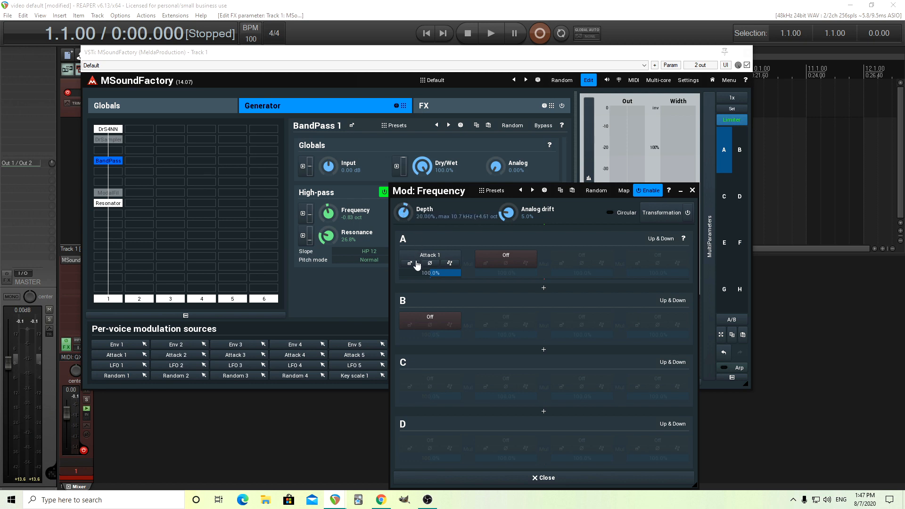
mouse_move(695, 191)
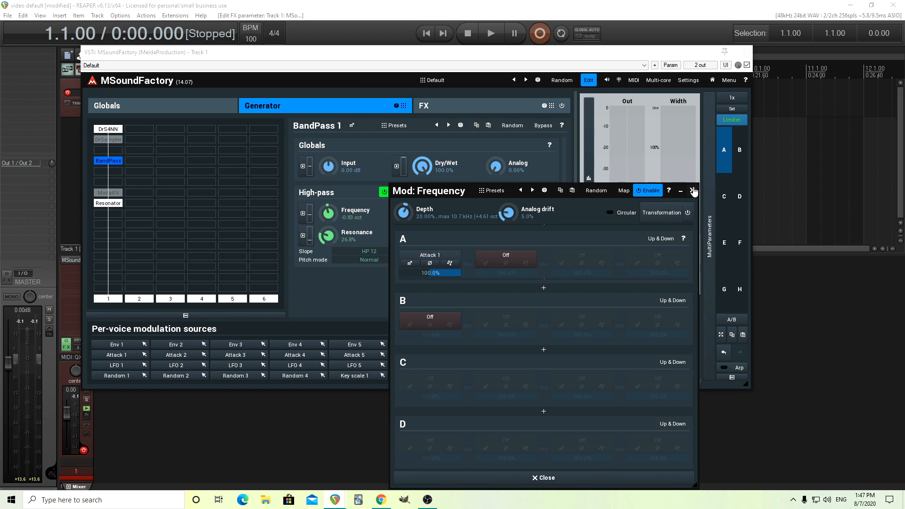
left_click(695, 191)
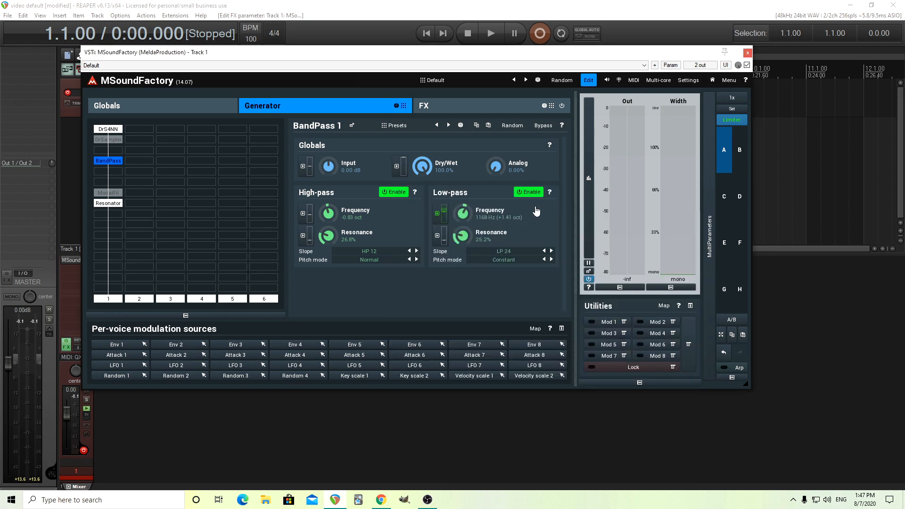
mouse_move(453, 237)
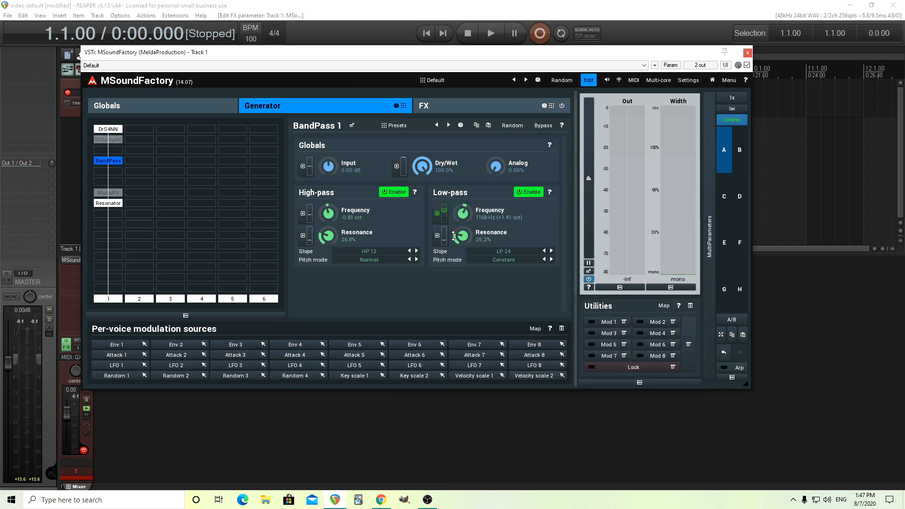
mouse_move(455, 315)
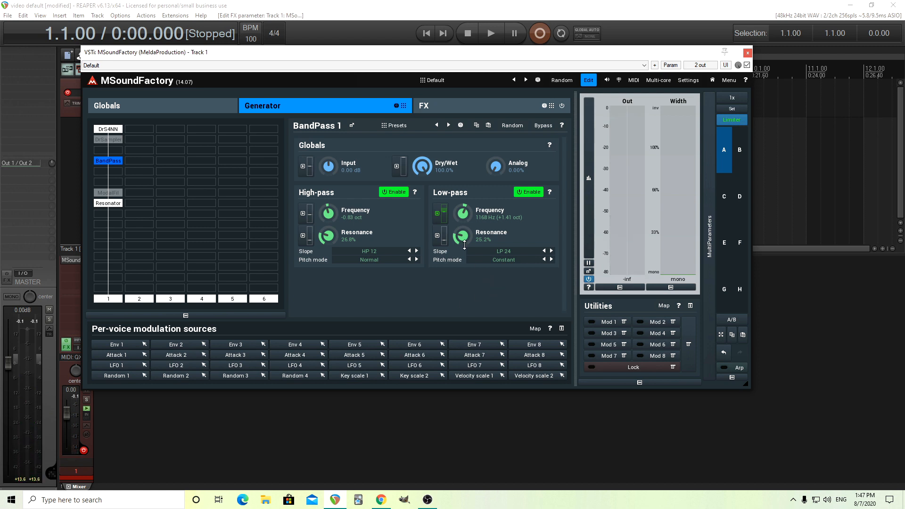
Step: Reopen the frequency modulation, enter the Attack 1 envelope settings and its Time modulation editor
left_click(440, 209)
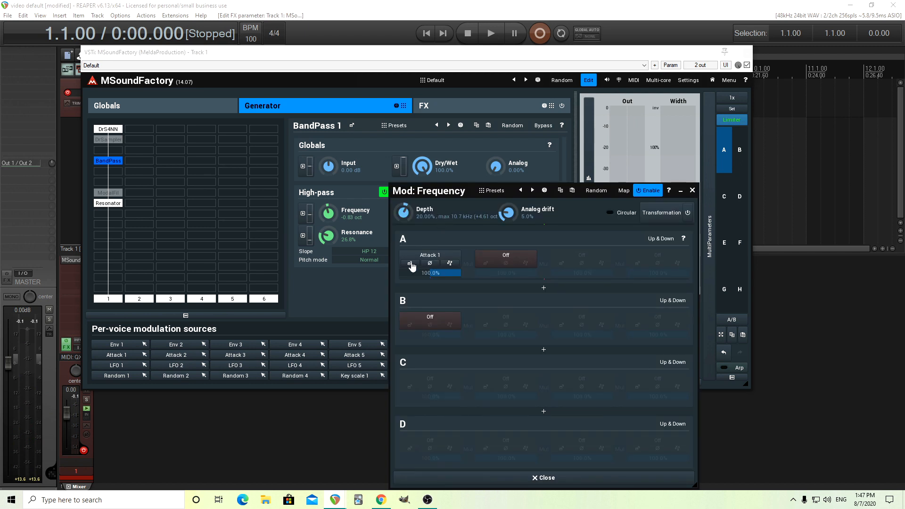
left_click(410, 264)
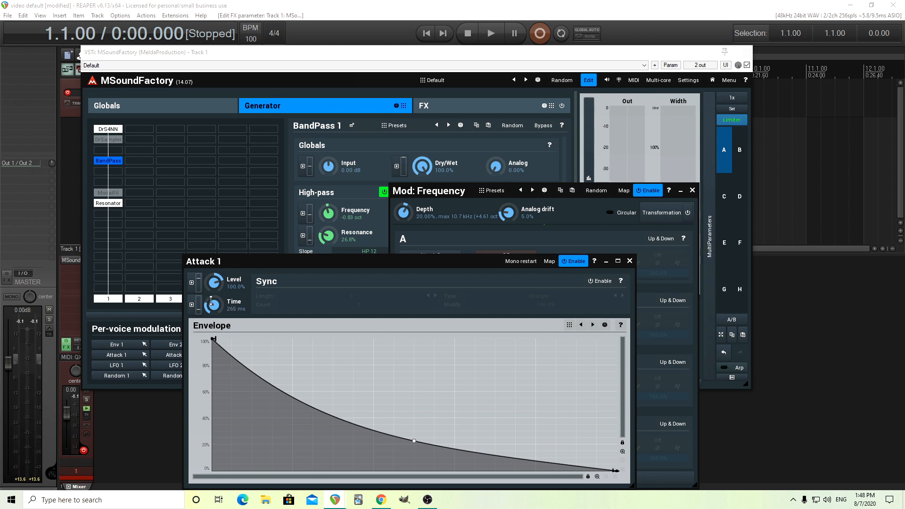
left_click(192, 304)
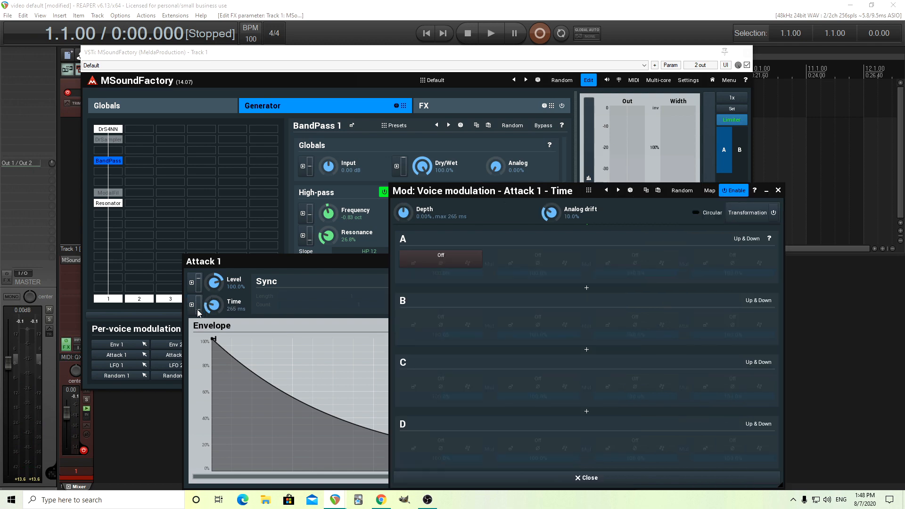
Step: Browse the modulation source list, dismiss it without choosing, and close the frequency modulation settings
left_click(440, 255)
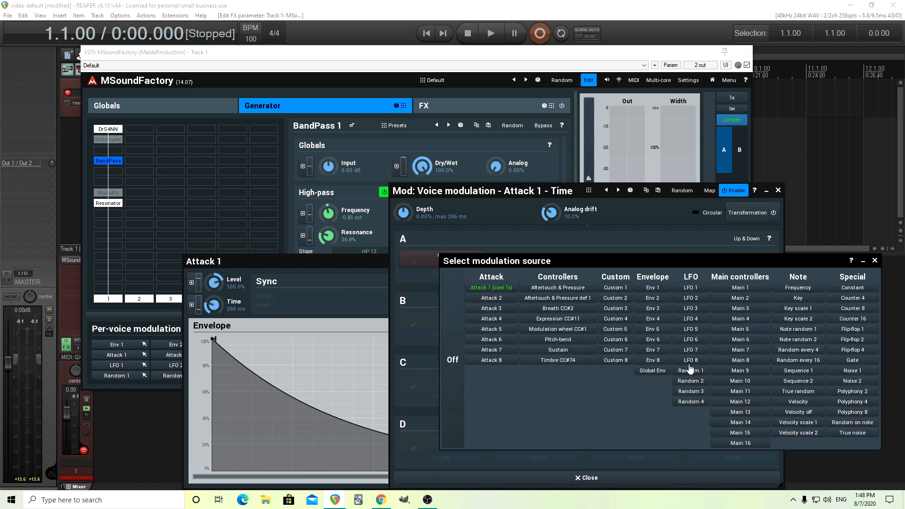
mouse_move(806, 339)
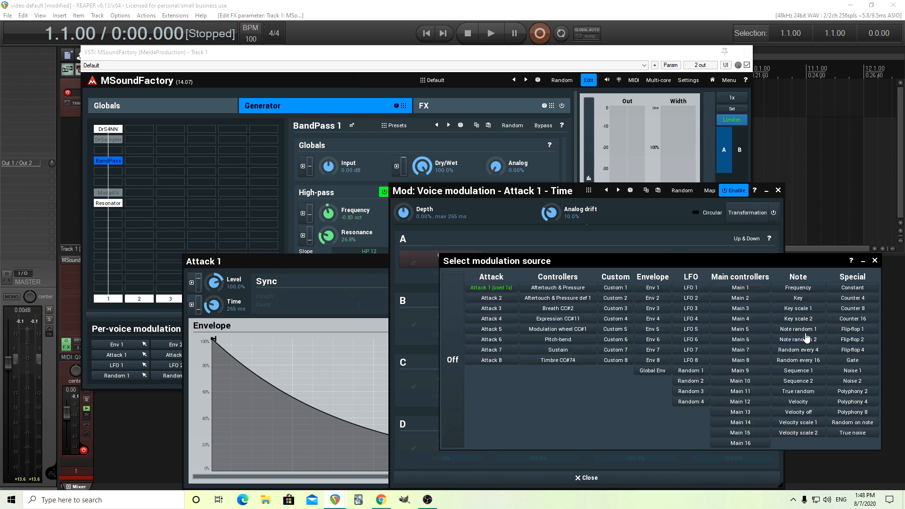
mouse_move(805, 435)
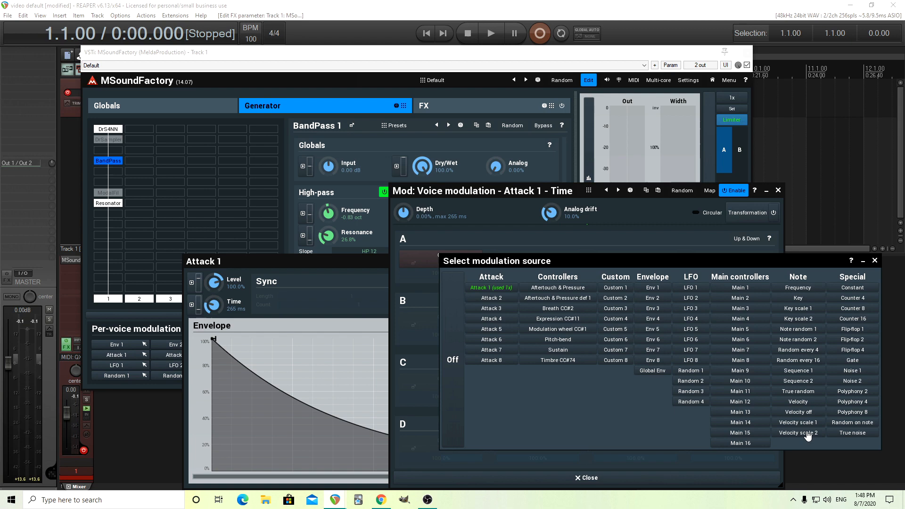
mouse_move(803, 307)
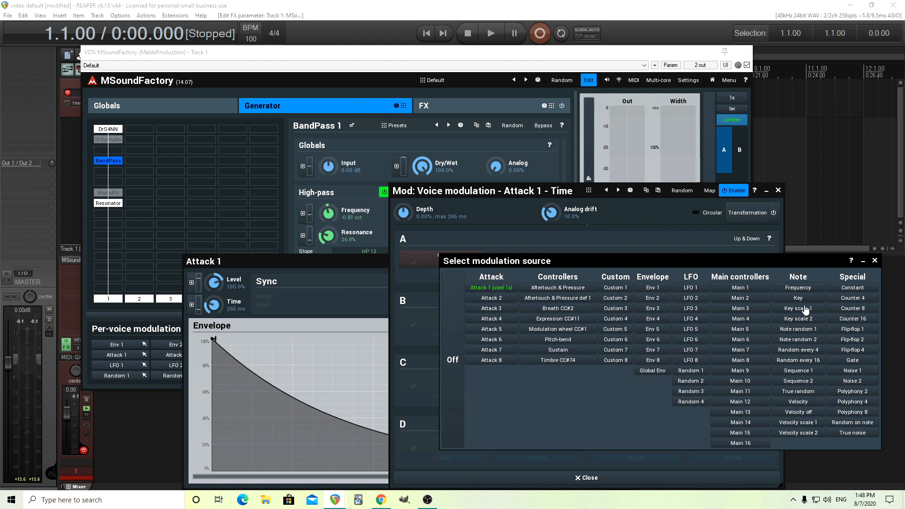
mouse_move(212, 301)
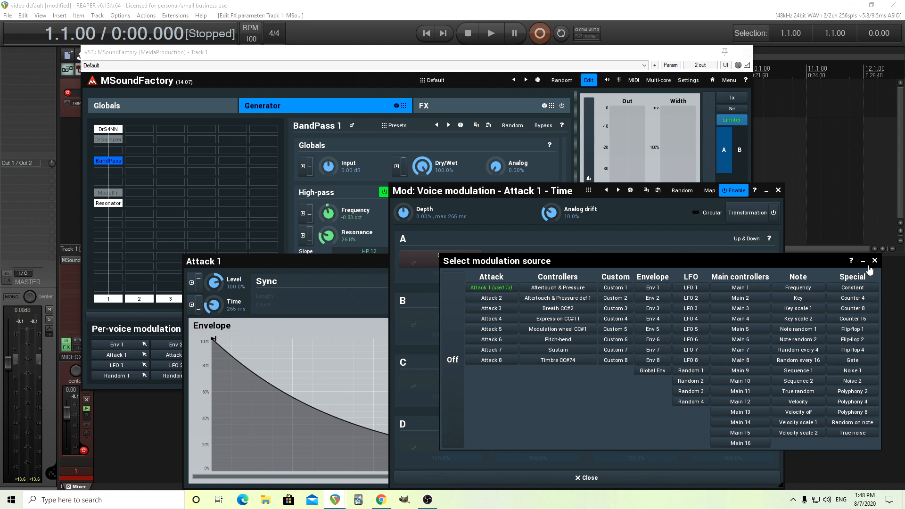
left_click(875, 260)
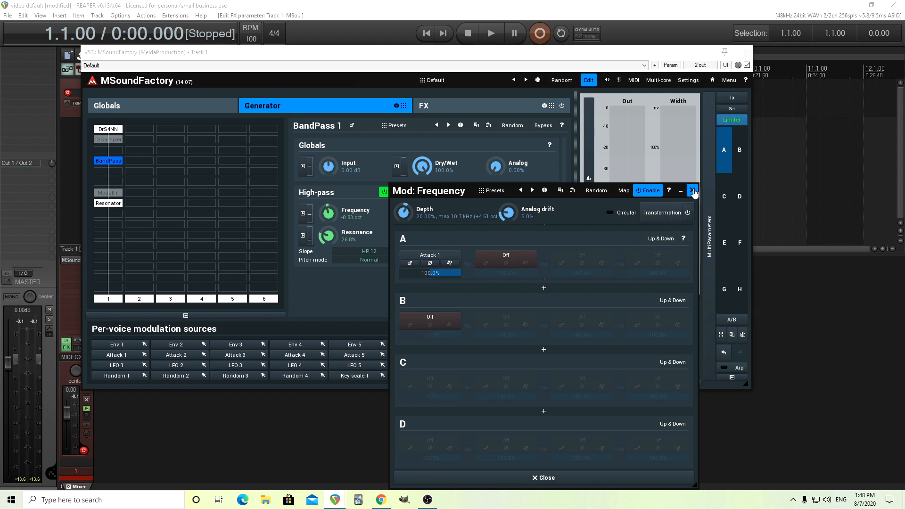
left_click(691, 190)
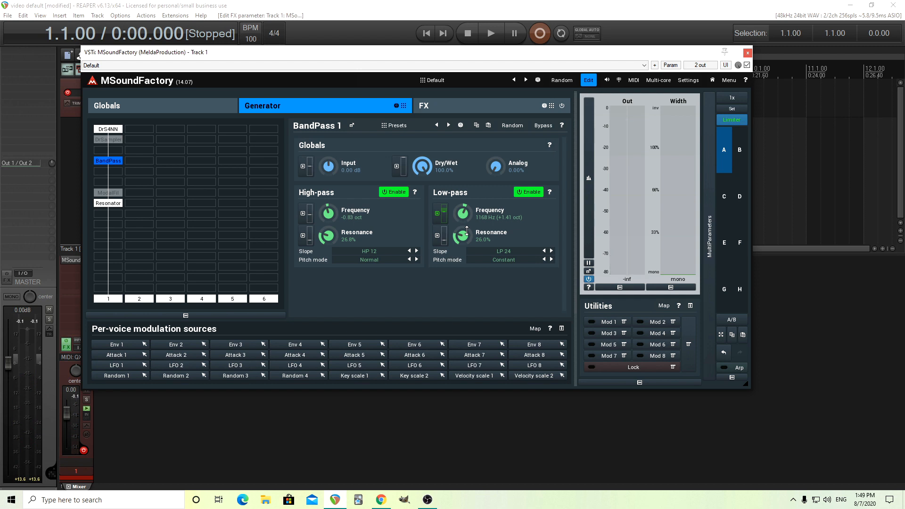
mouse_move(543, 279)
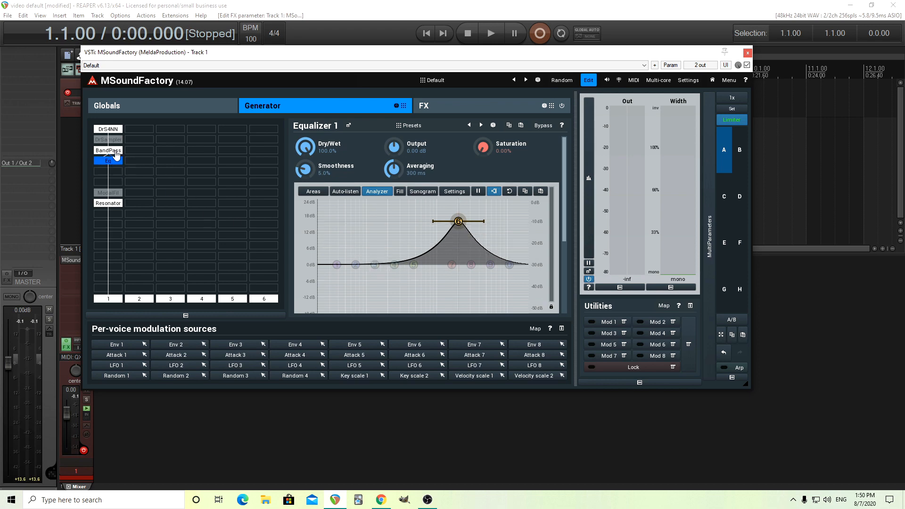
Step: Select the BandPass module in the generator grid to show its high-pass and low-pass parameters
left_click(108, 150)
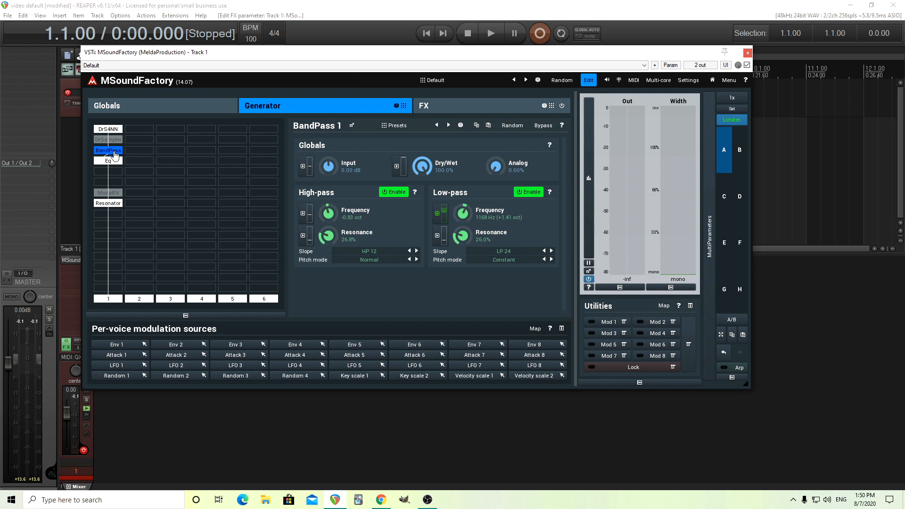
mouse_move(207, 185)
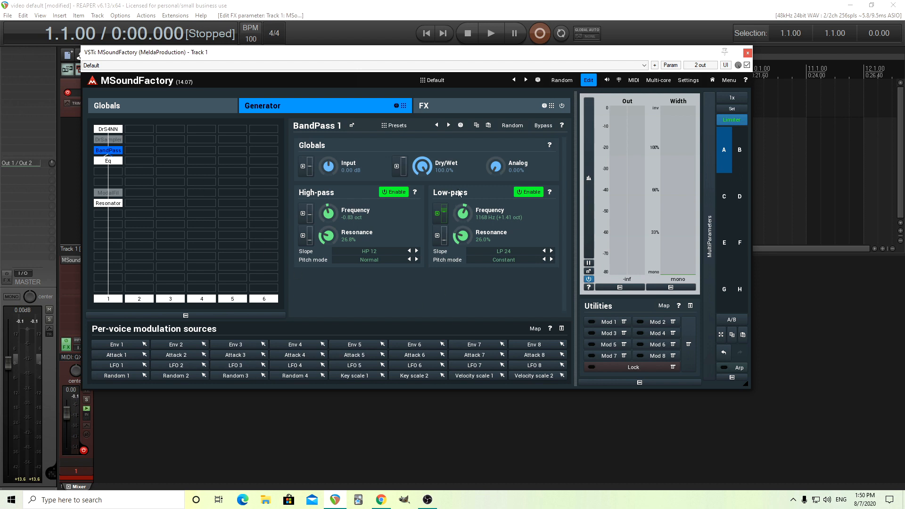
mouse_move(469, 259)
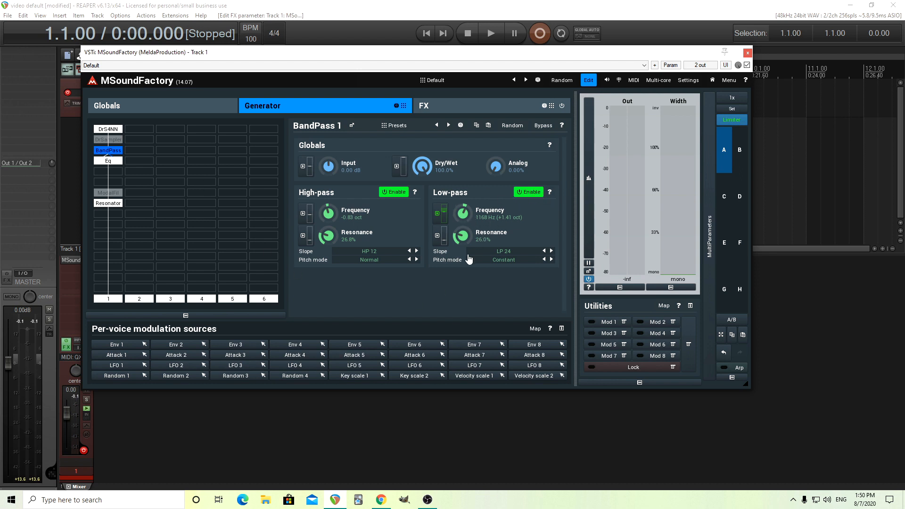
mouse_move(111, 132)
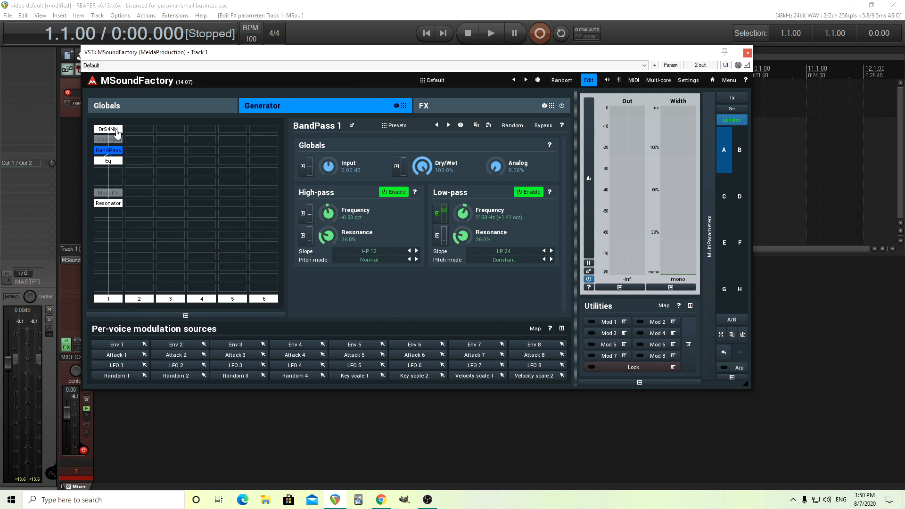
Step: Raise Oscillator 1 in the Drum Synthesizer 4NN mixer to -30.2 dB
left_click(108, 129)
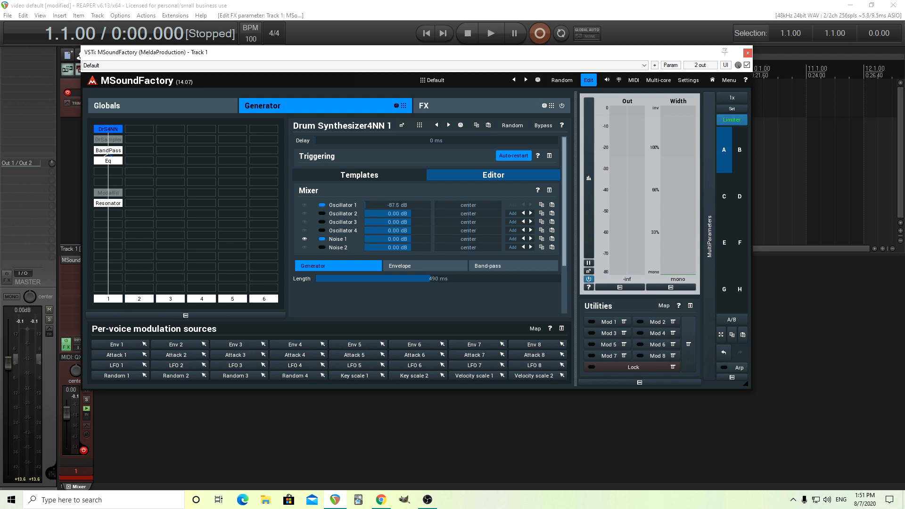
left_click_drag(375, 205, 398, 204)
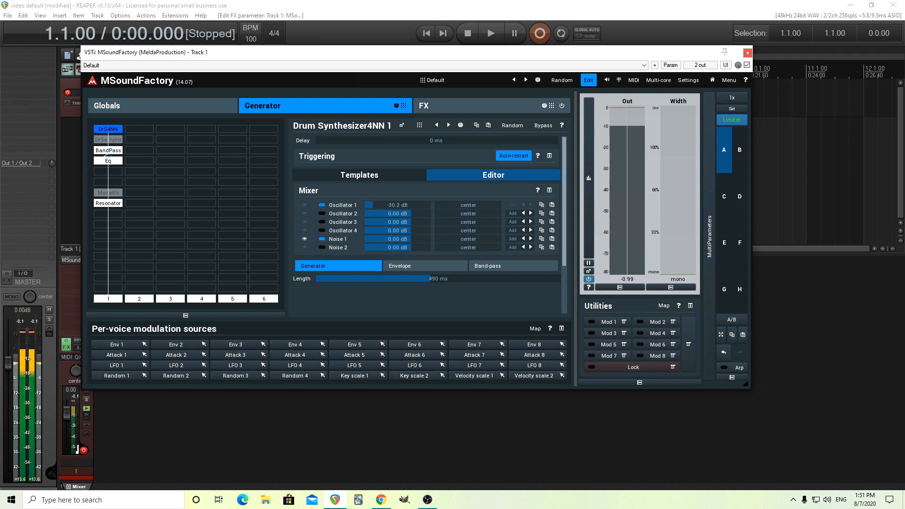